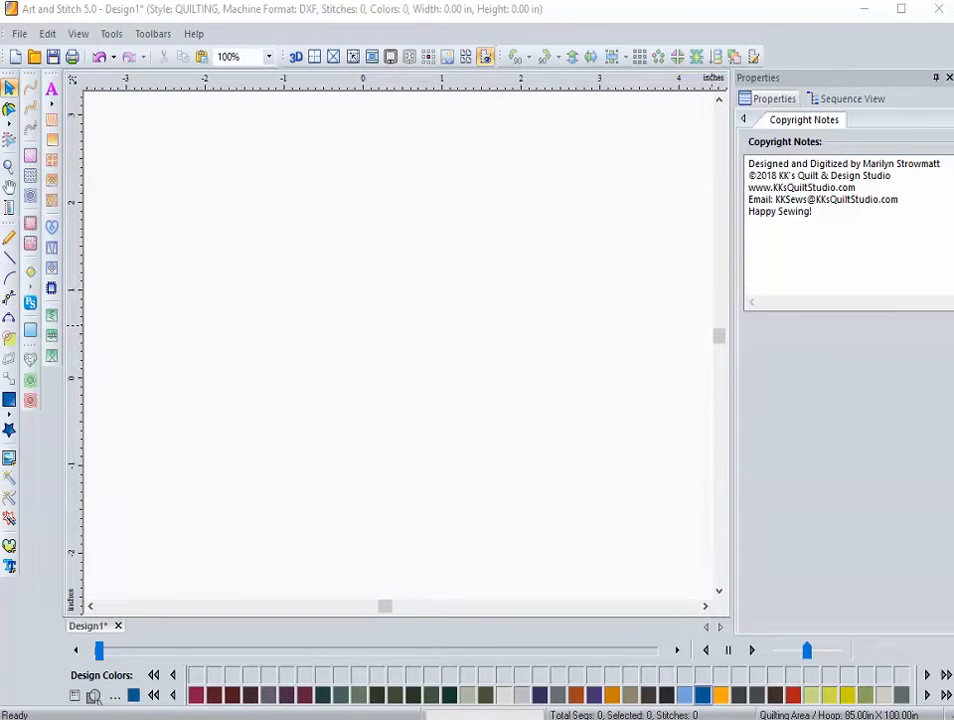
mouse_move(10, 260)
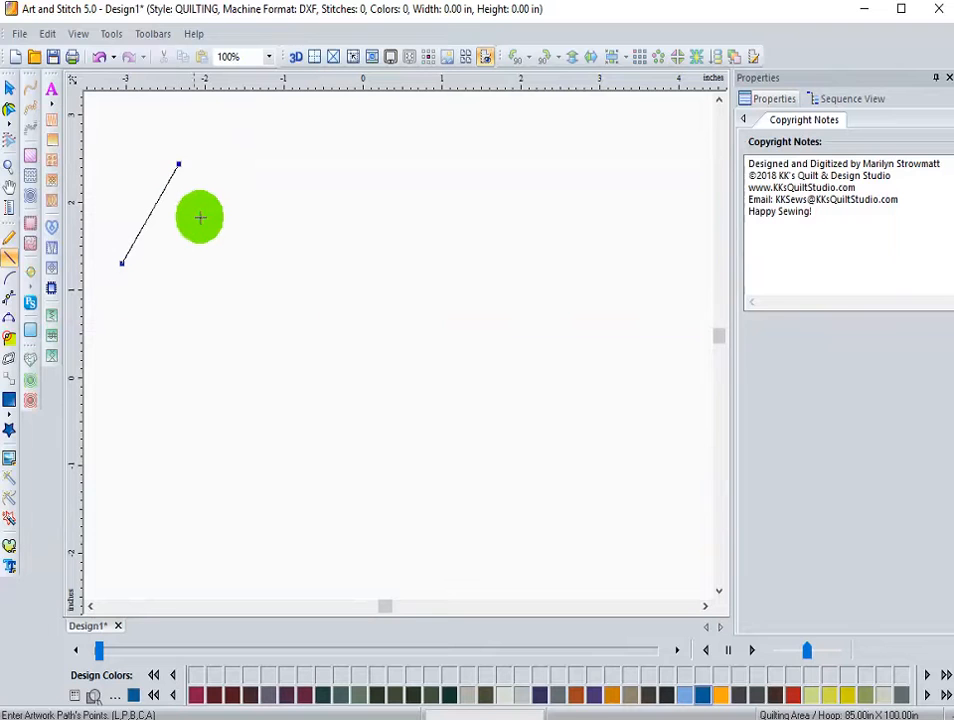
Step: Draw a straight-segment zigzag path with three peaks across the canvas's upper left
left_click(221, 261)
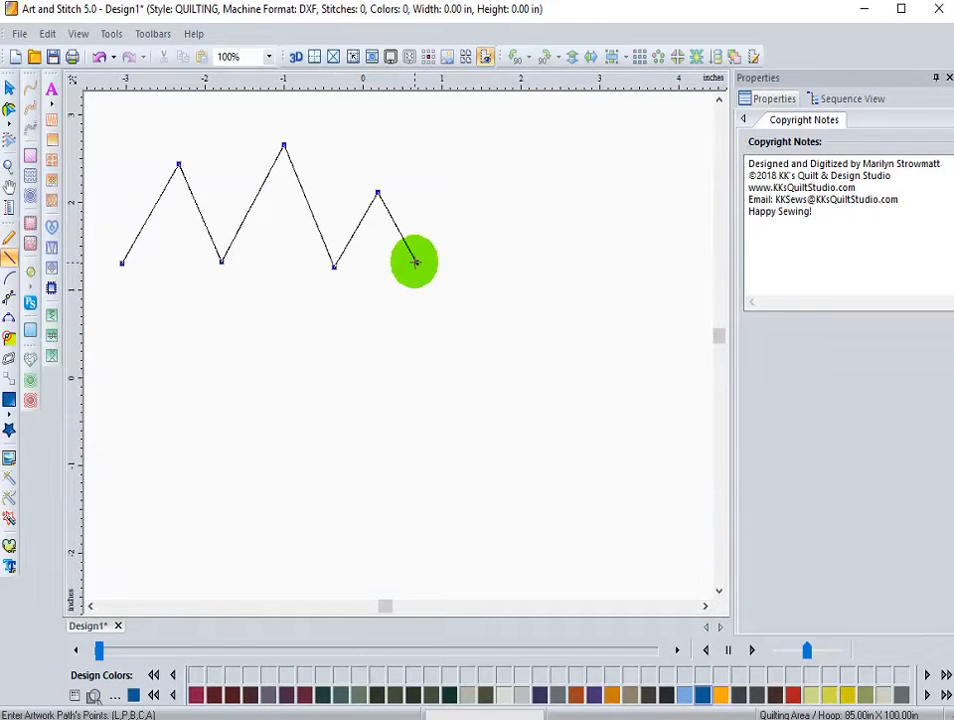
left_click(9, 90)
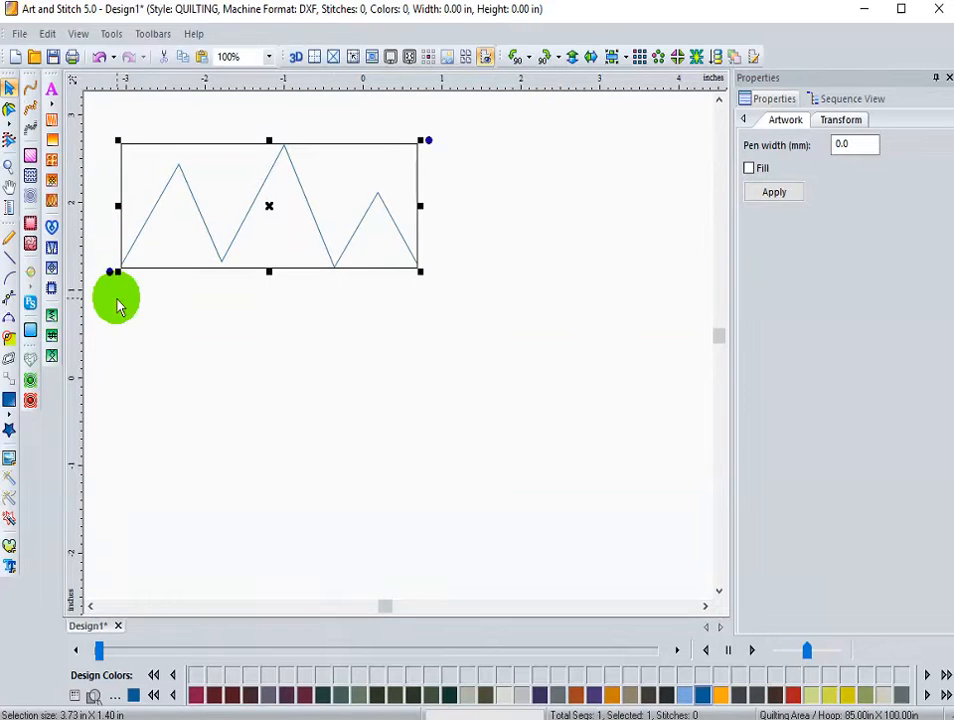
mouse_move(147, 295)
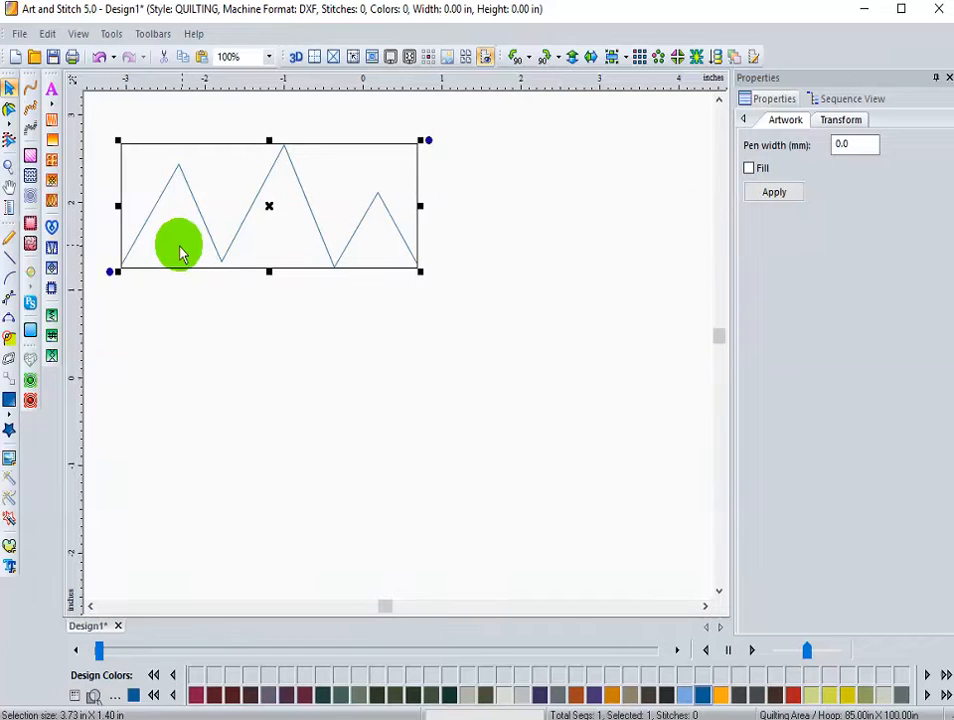
mouse_move(65, 180)
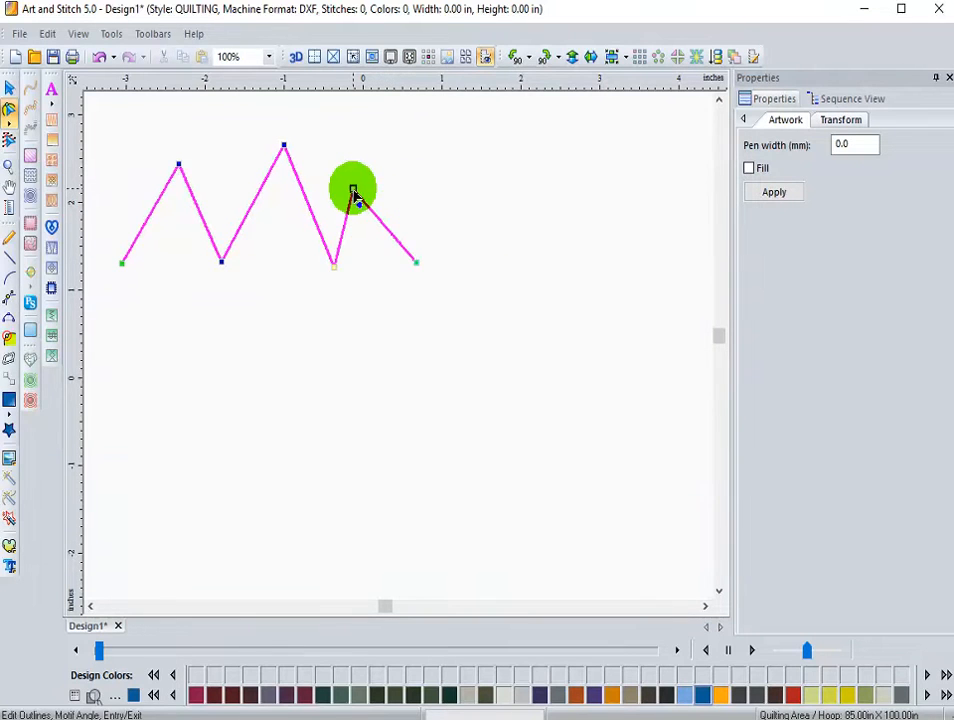
Step: Drag the zigzag's last peak node higher to form a tall narrow point
left_click_drag(355, 195, 397, 160)
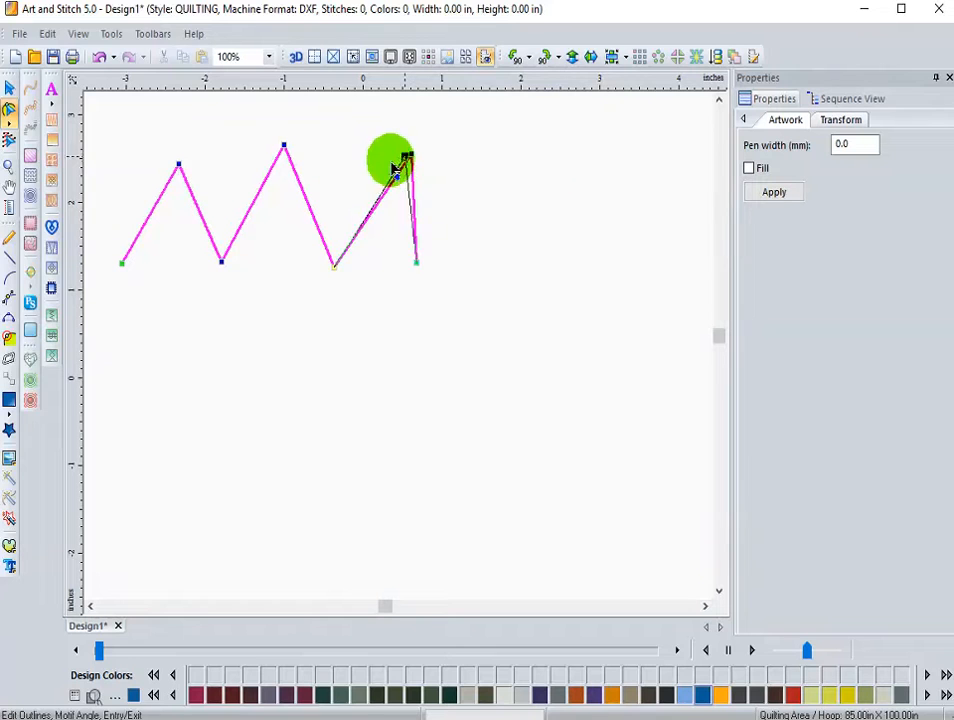
left_click_drag(393, 163, 360, 160)
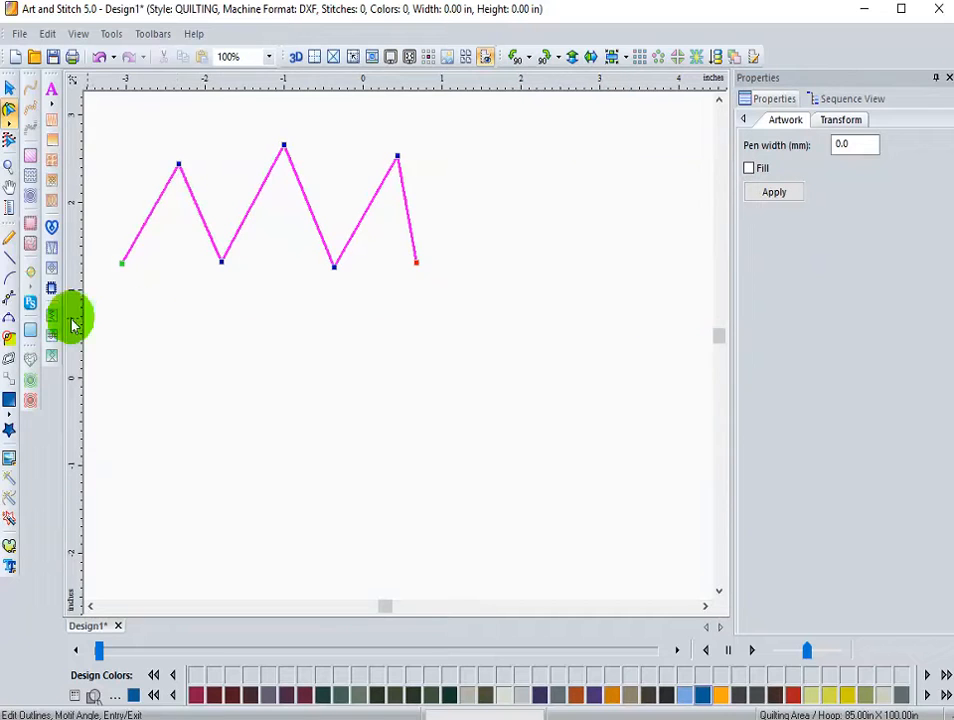
mouse_move(10, 270)
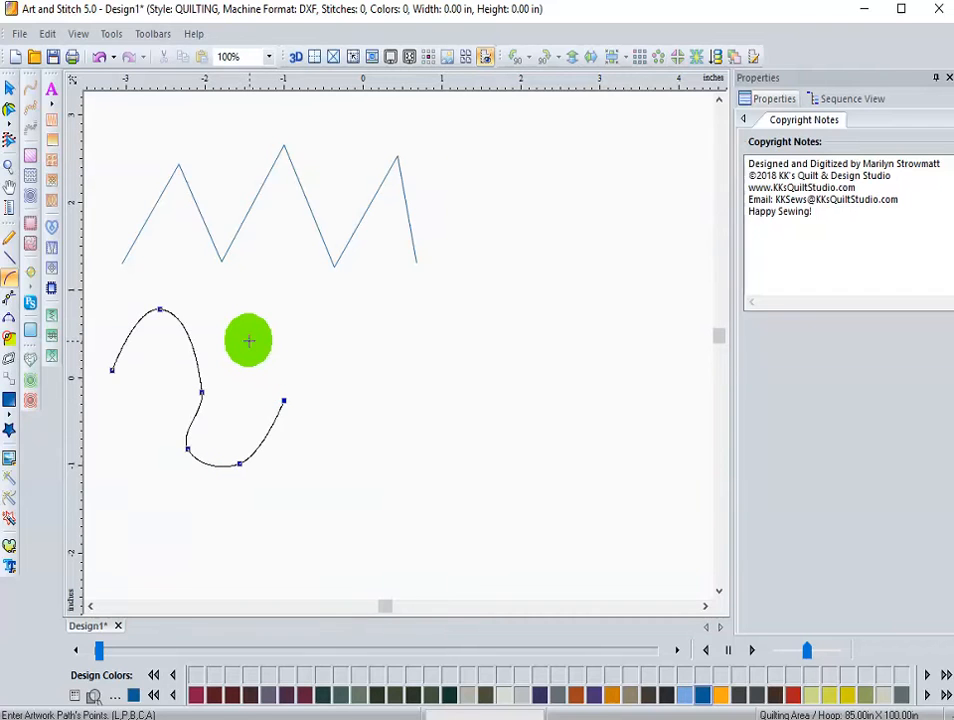
Step: Draw a wavy S-shaped path of linked curved arcs below the zigzag
left_click_drag(248, 340, 270, 310)
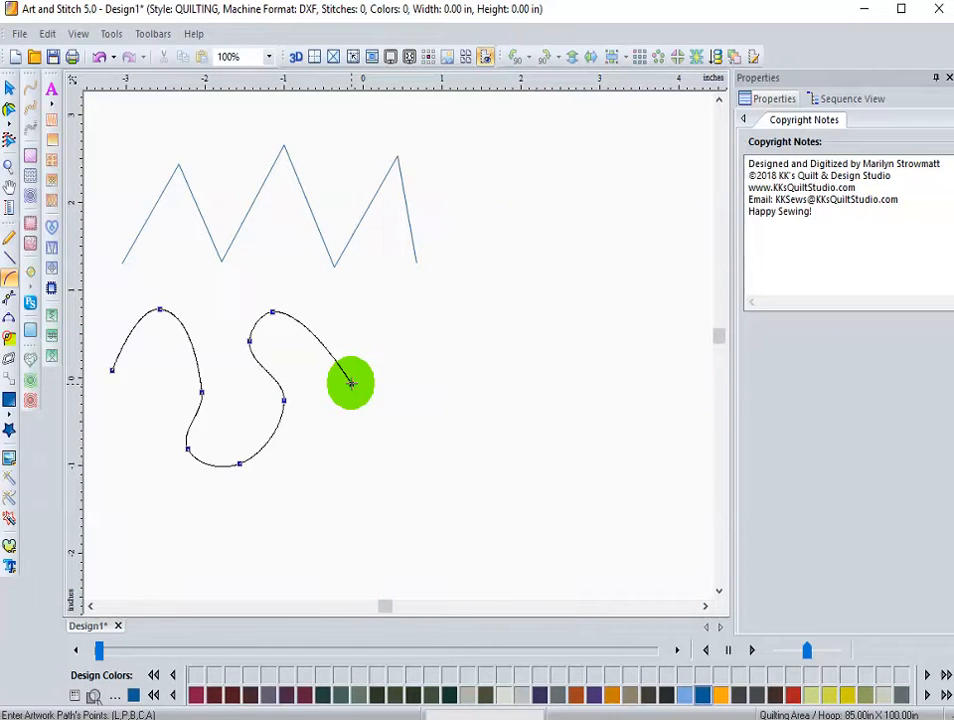
left_click(12, 90)
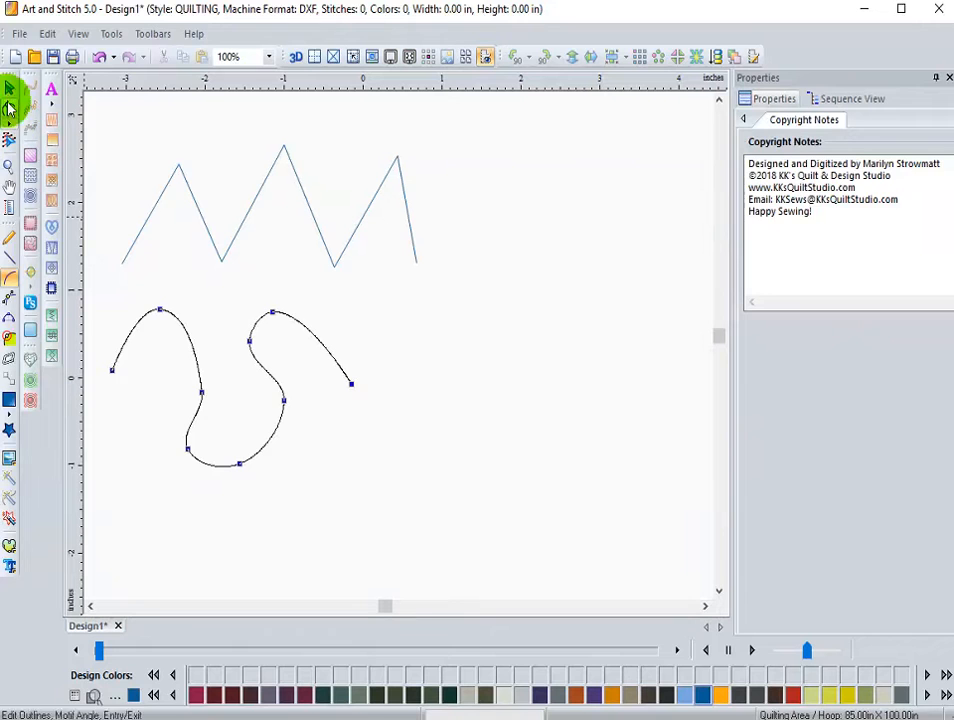
Step: Reshape the wavy path's first hump by dragging its node's Bezier handles in Edit Outlines
left_click(13, 90)
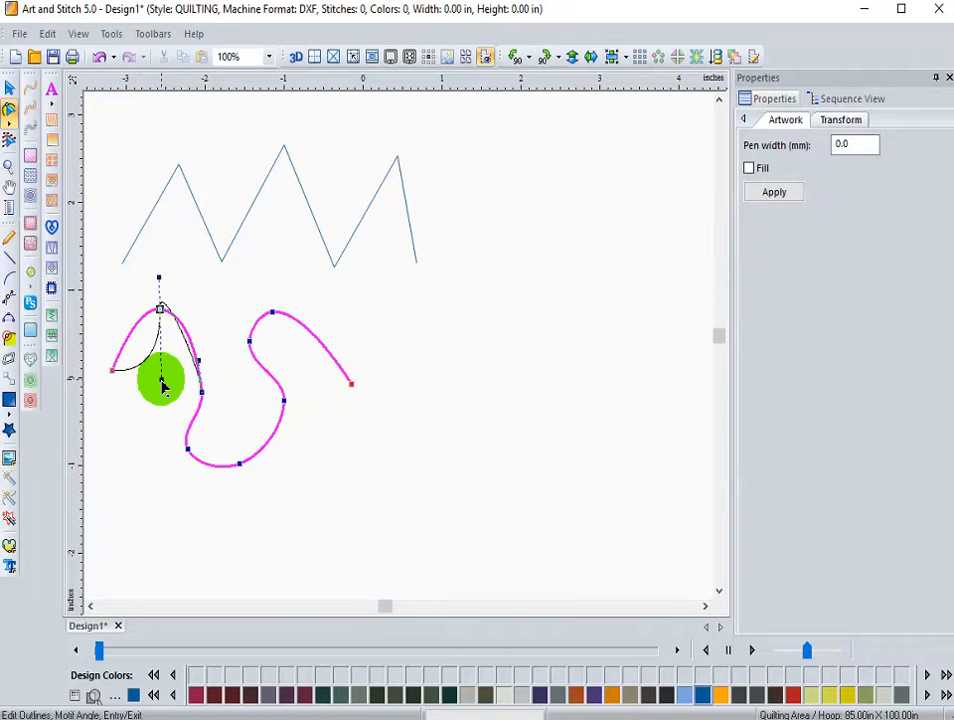
left_click_drag(163, 385, 160, 450)
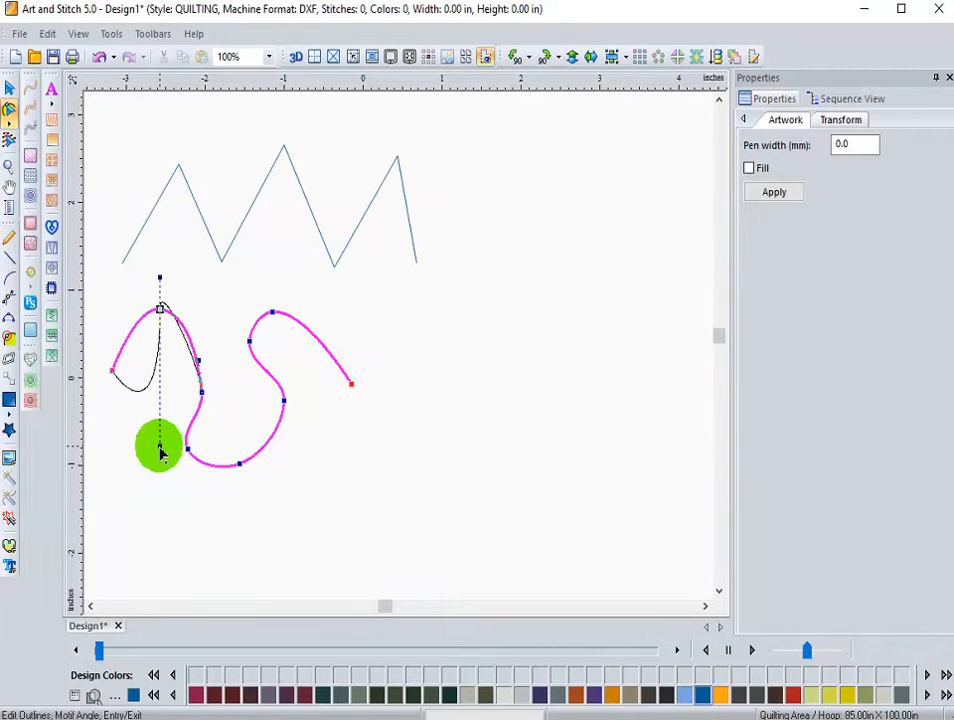
left_click_drag(160, 447, 127, 315)
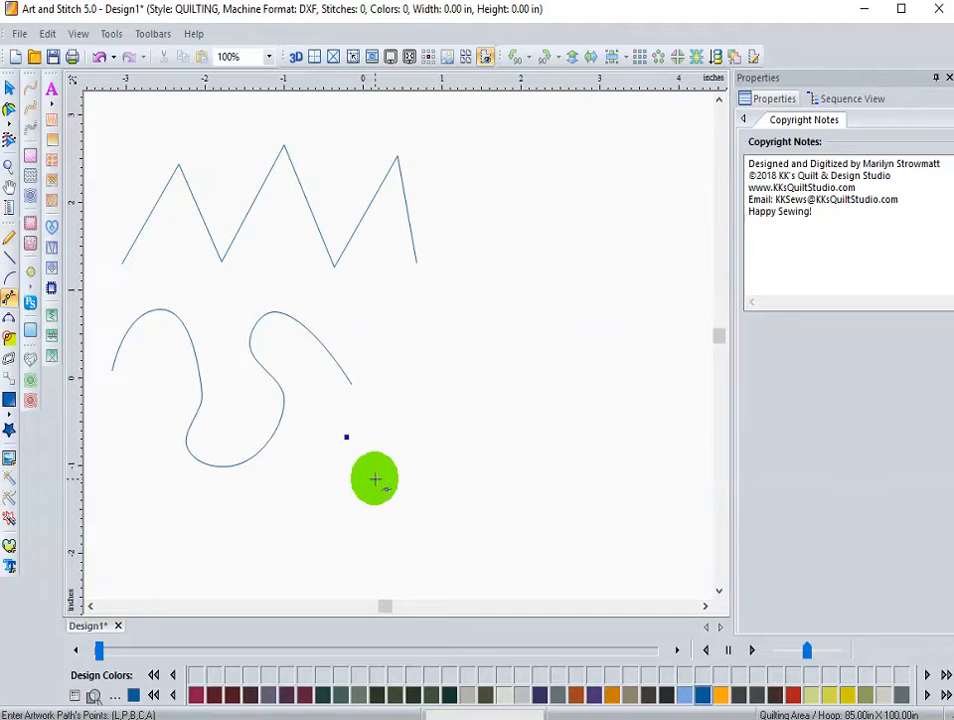
Step: Draw a large freehand path of straight corners and curves ending in a curled hook
left_click(390, 403)
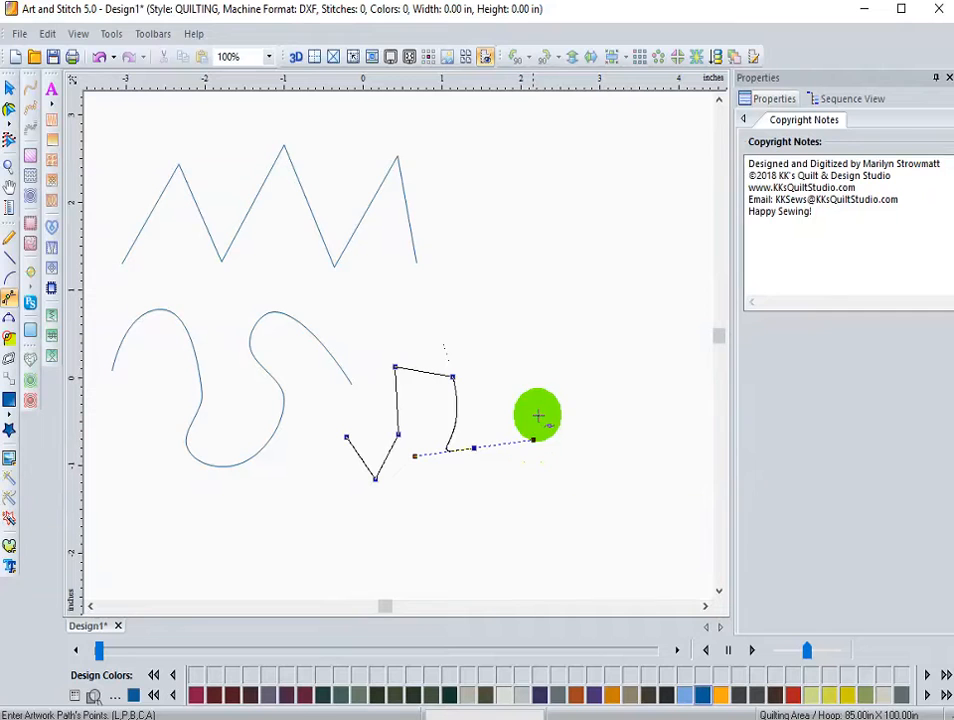
mouse_move(535, 300)
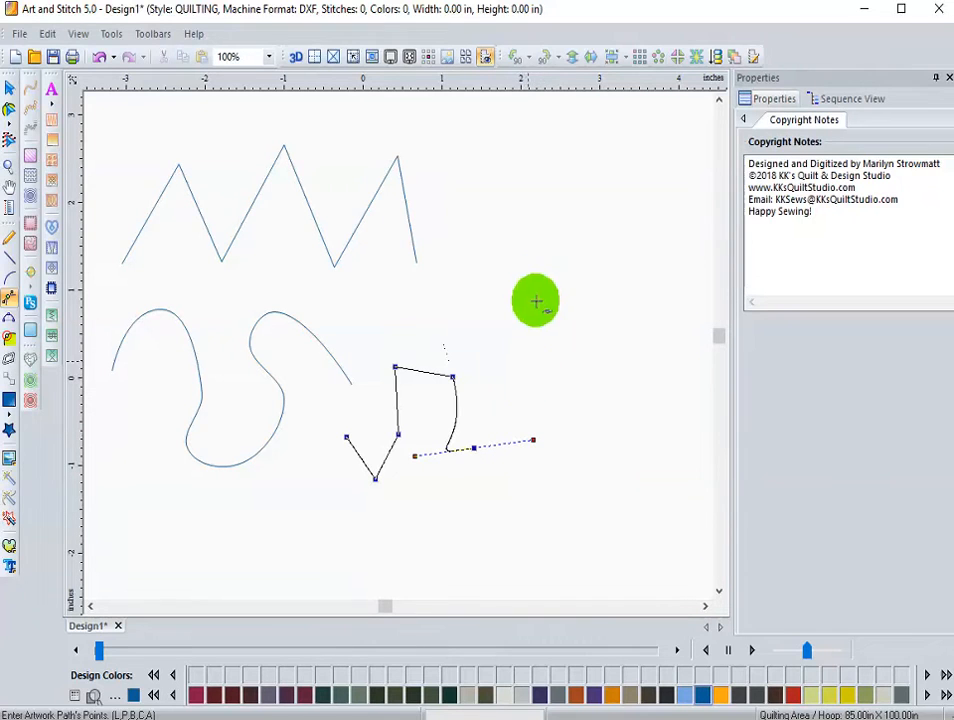
mouse_move(540, 382)
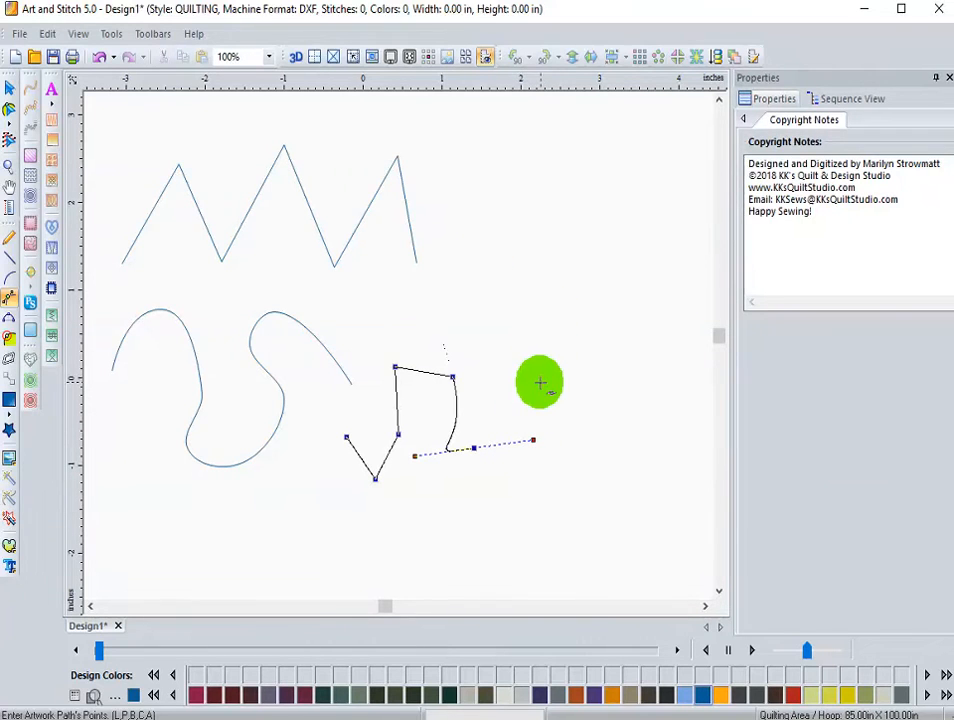
left_click_drag(540, 383, 510, 355)
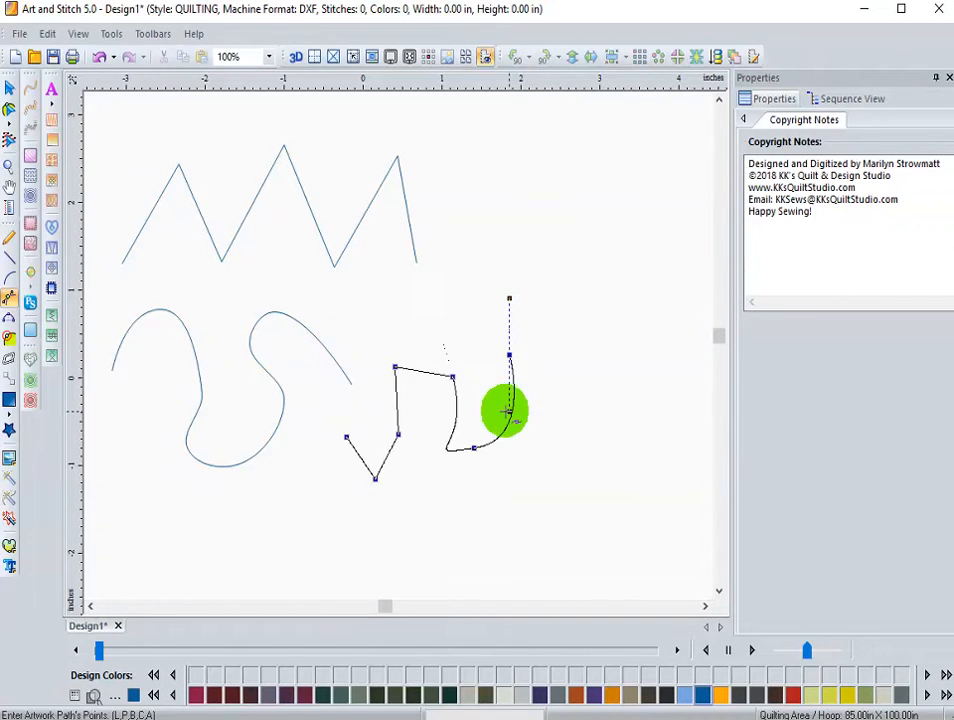
left_click_drag(505, 410, 545, 385)
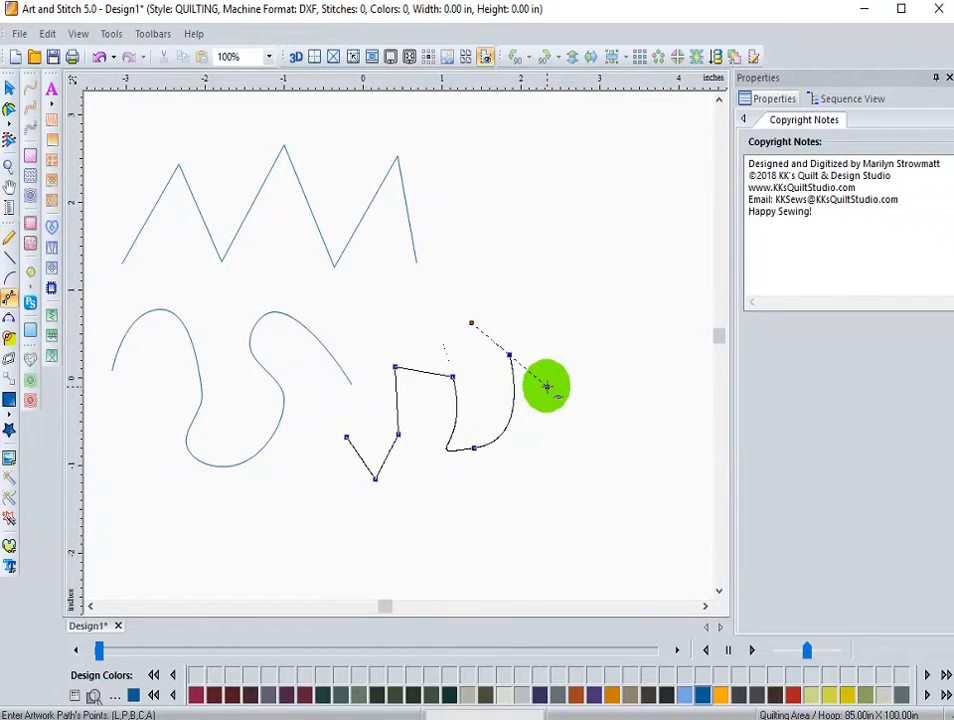
left_click_drag(547, 388, 586, 337)
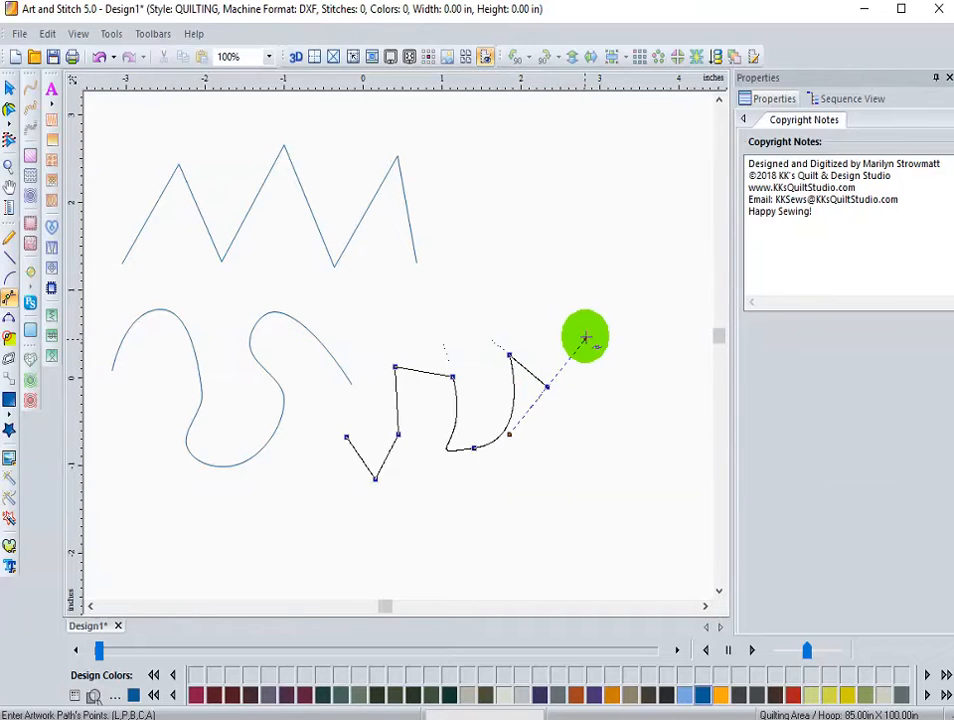
left_click_drag(585, 337, 572, 410)
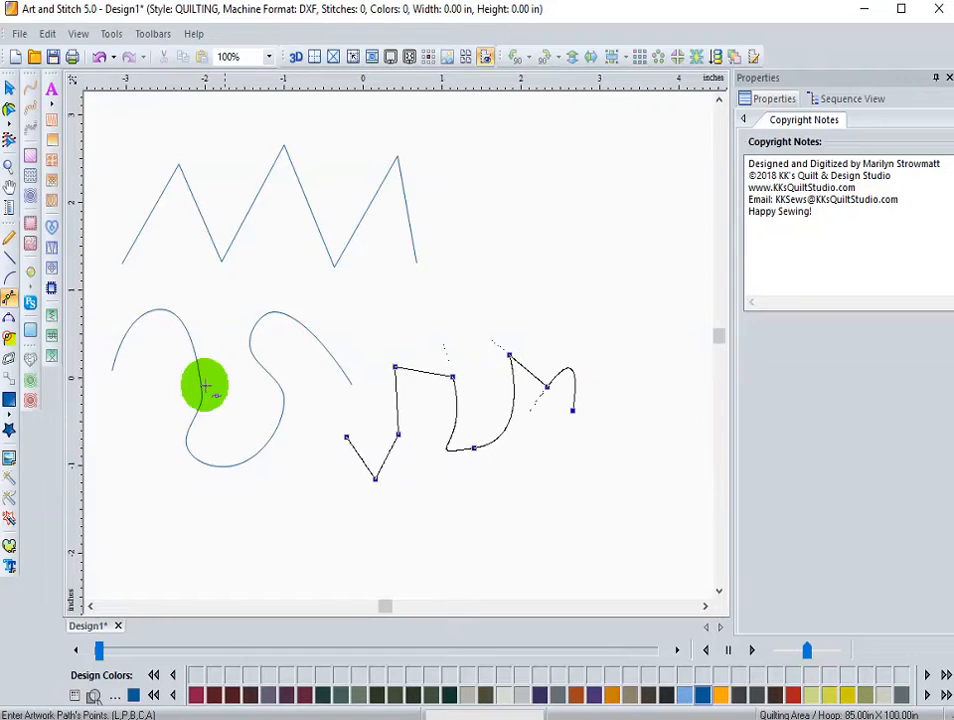
left_click(10, 113)
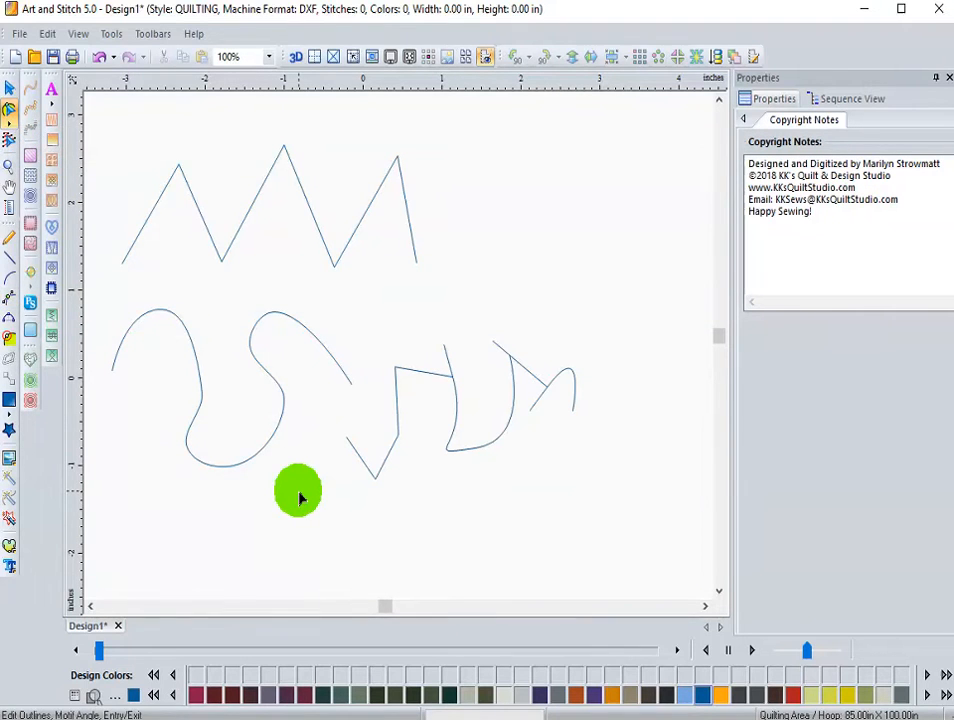
mouse_move(390, 465)
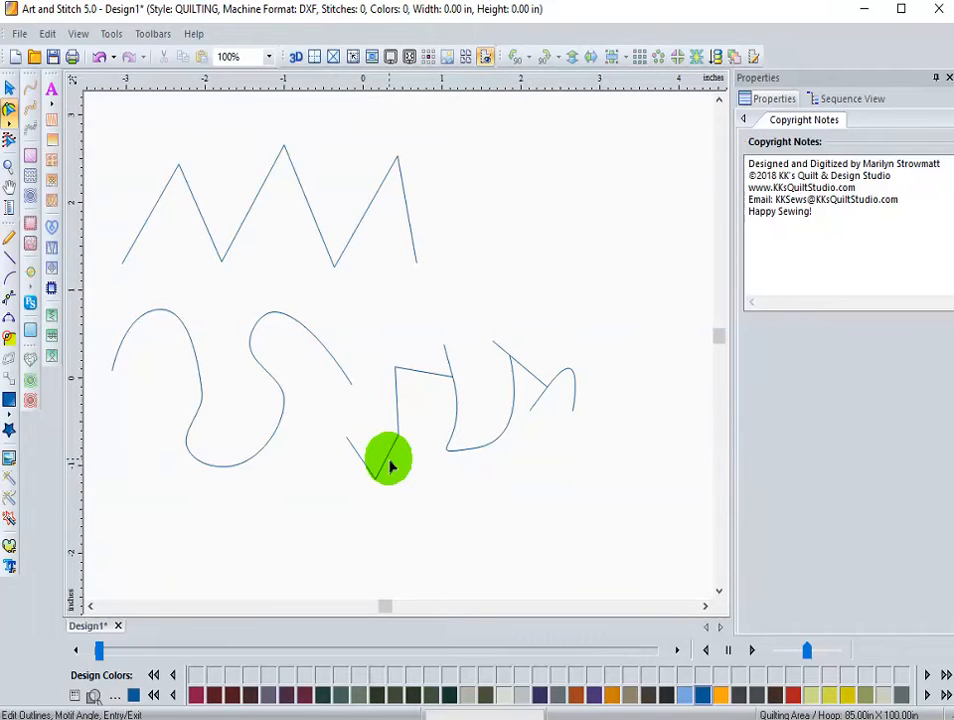
mouse_move(238, 378)
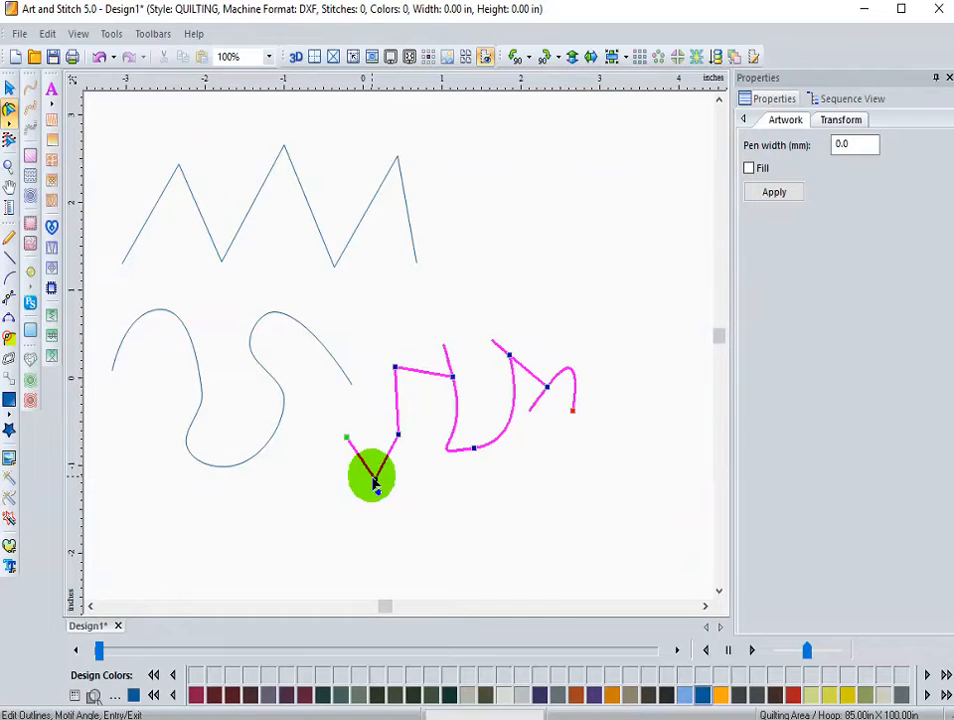
Step: Reposition the V-shaped corner nodes of the magenta path
left_click_drag(372, 475, 388, 370)
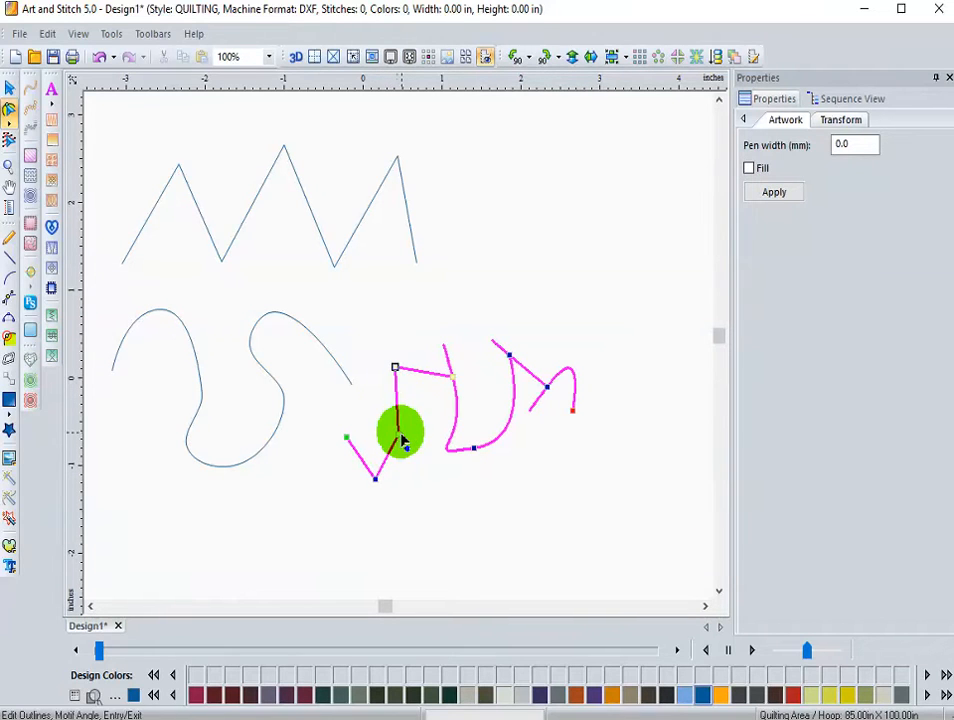
left_click_drag(403, 432, 390, 480)
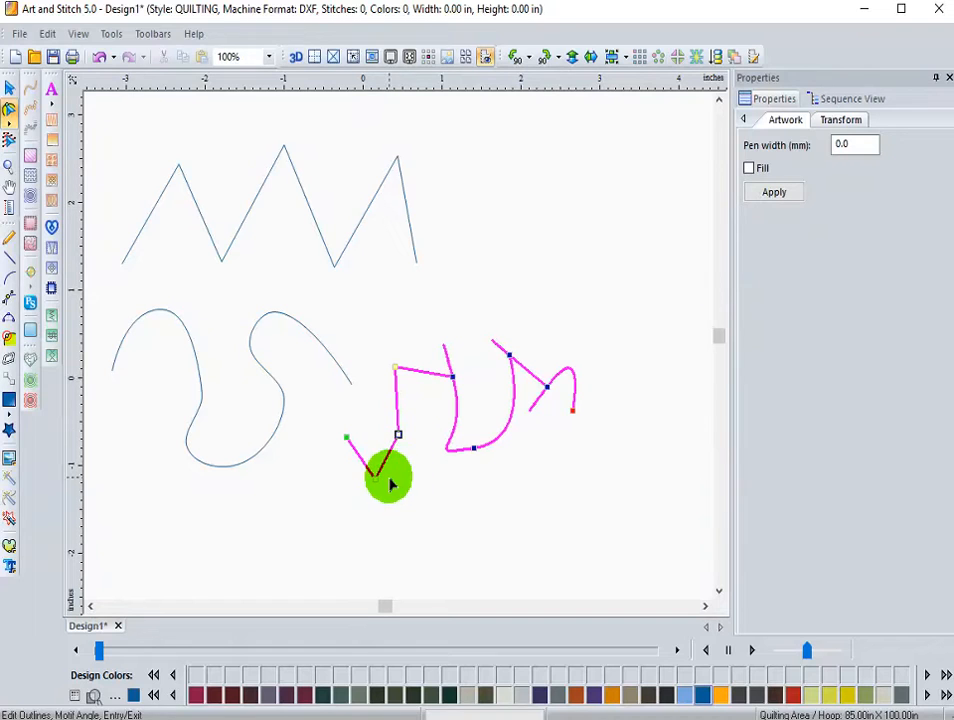
left_click_drag(390, 480, 398, 432)
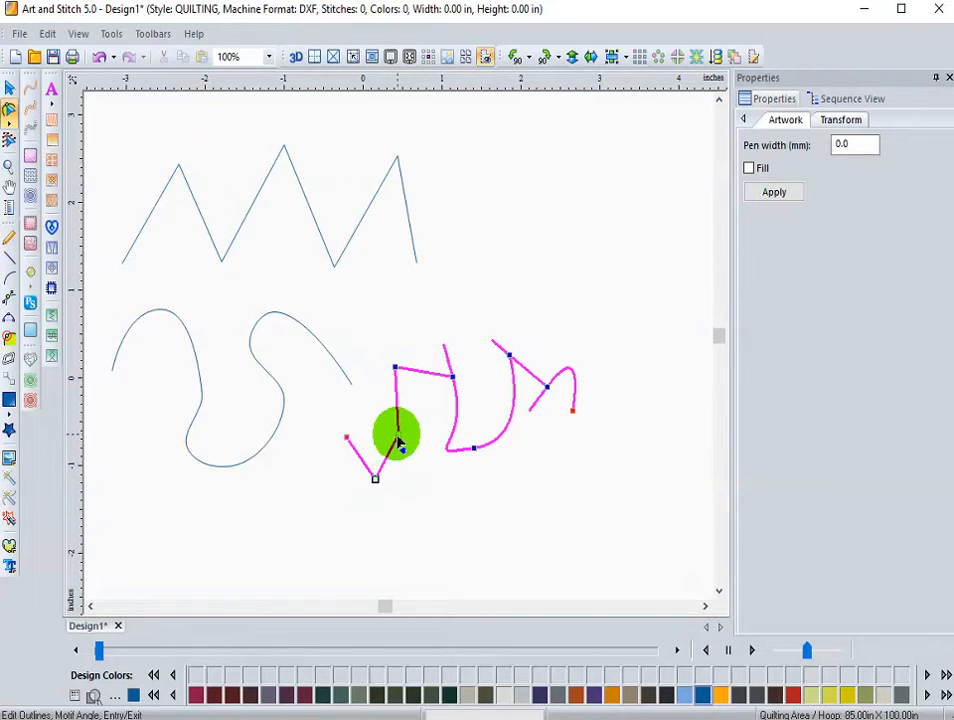
left_click_drag(398, 433, 390, 370)
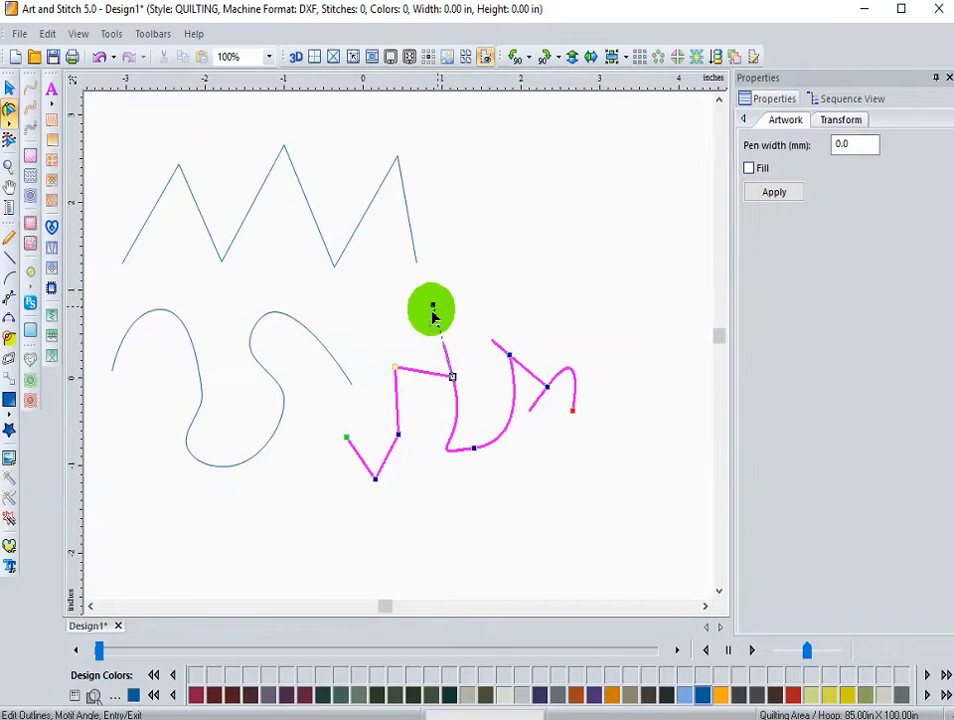
Step: Adjust the tall top spike and reshape the curve at the path's right end
left_click_drag(432, 308, 432, 350)
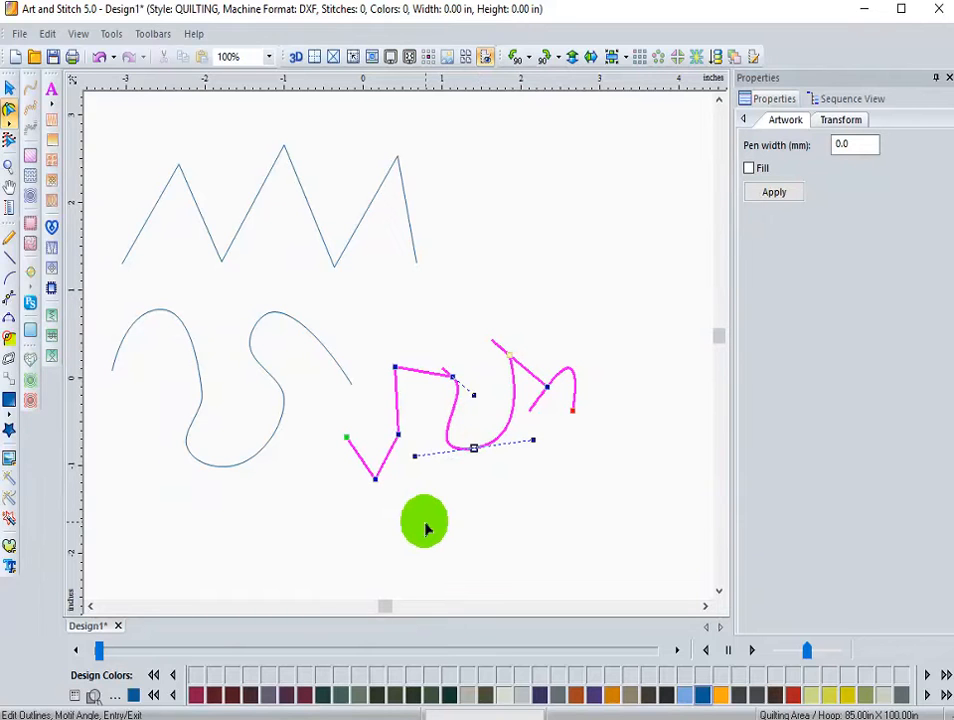
mouse_move(555, 465)
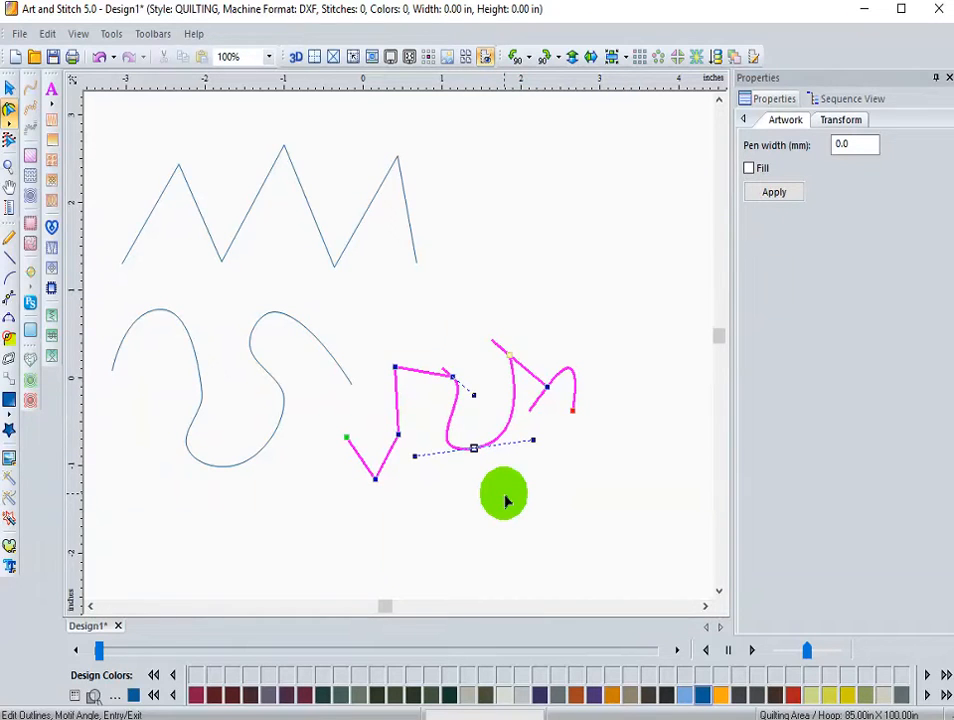
left_click_drag(505, 497, 550, 385)
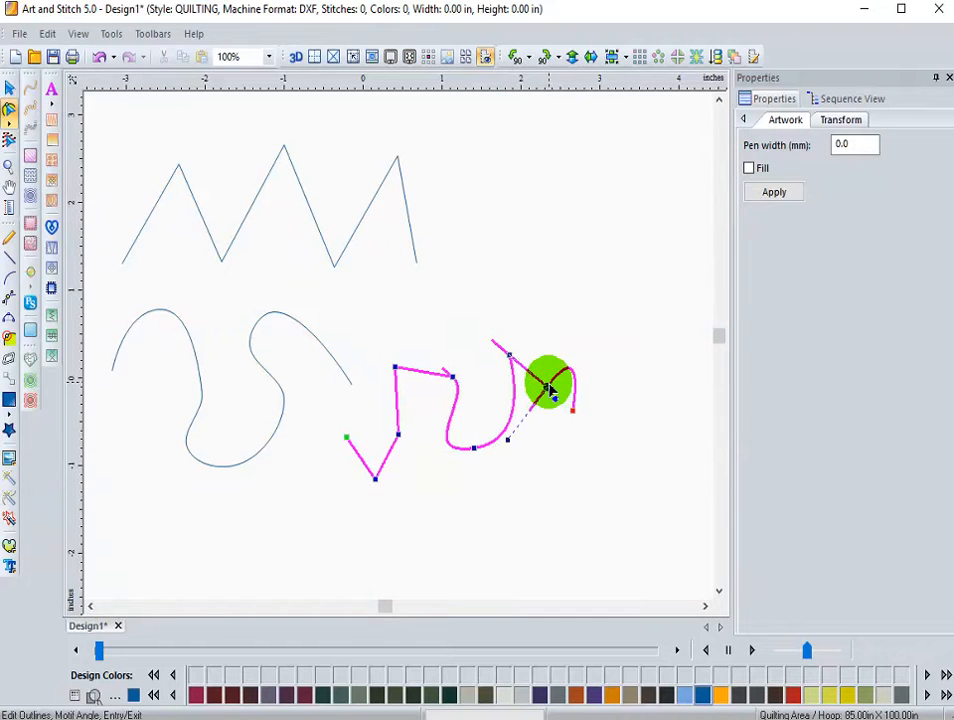
left_click_drag(548, 385, 505, 445)
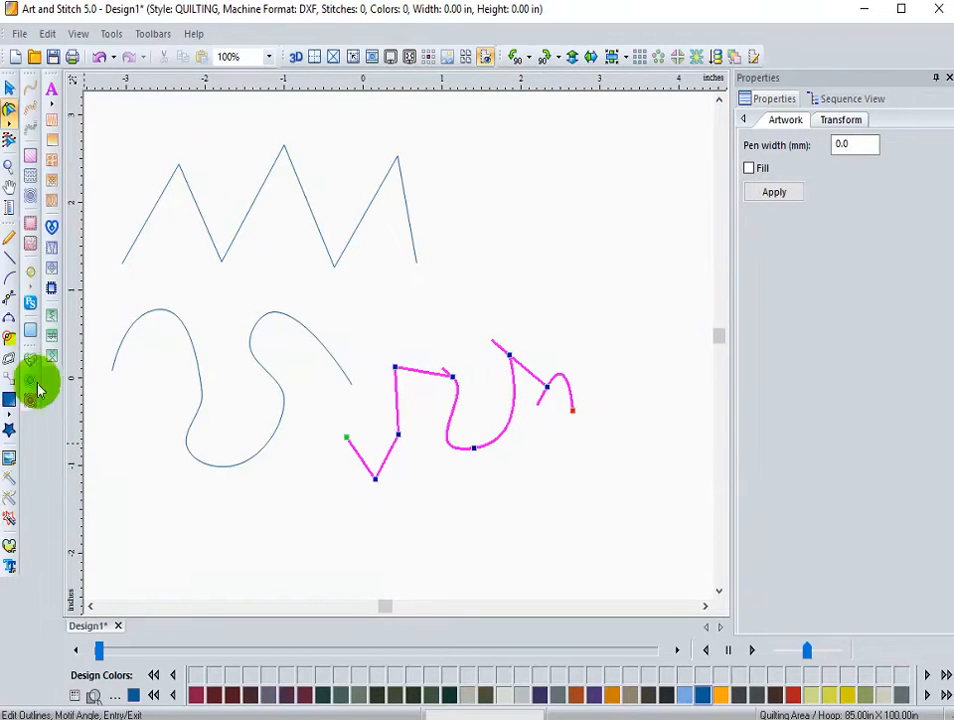
Step: Draw linked arcs below the existing paths, curving down and back up into a second arc
left_click(30, 330)
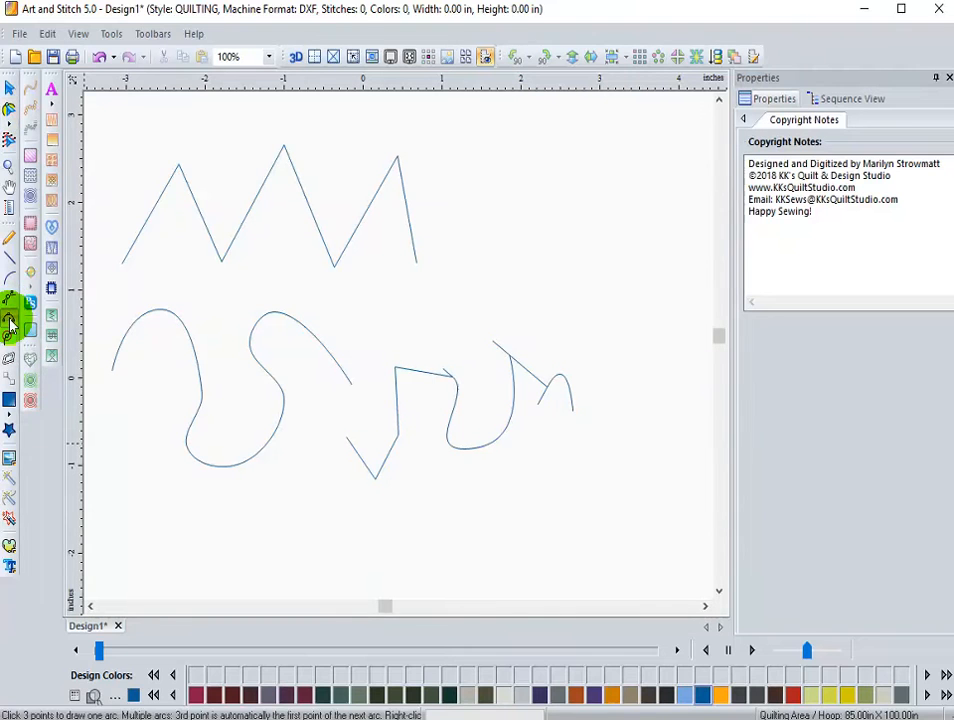
left_click(9, 303)
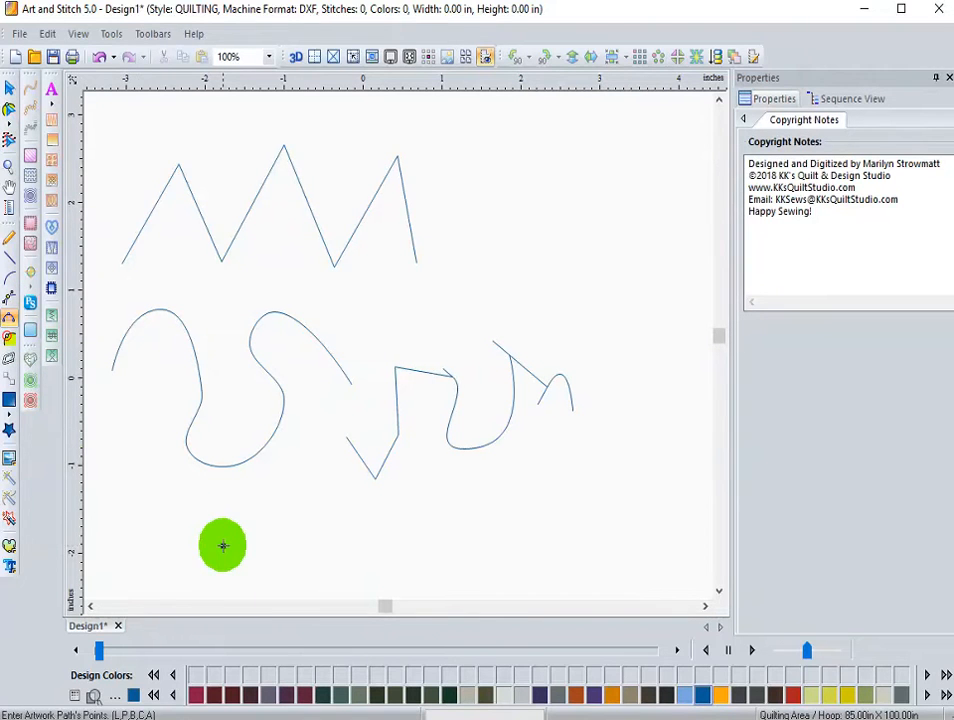
left_click_drag(223, 545, 315, 603)
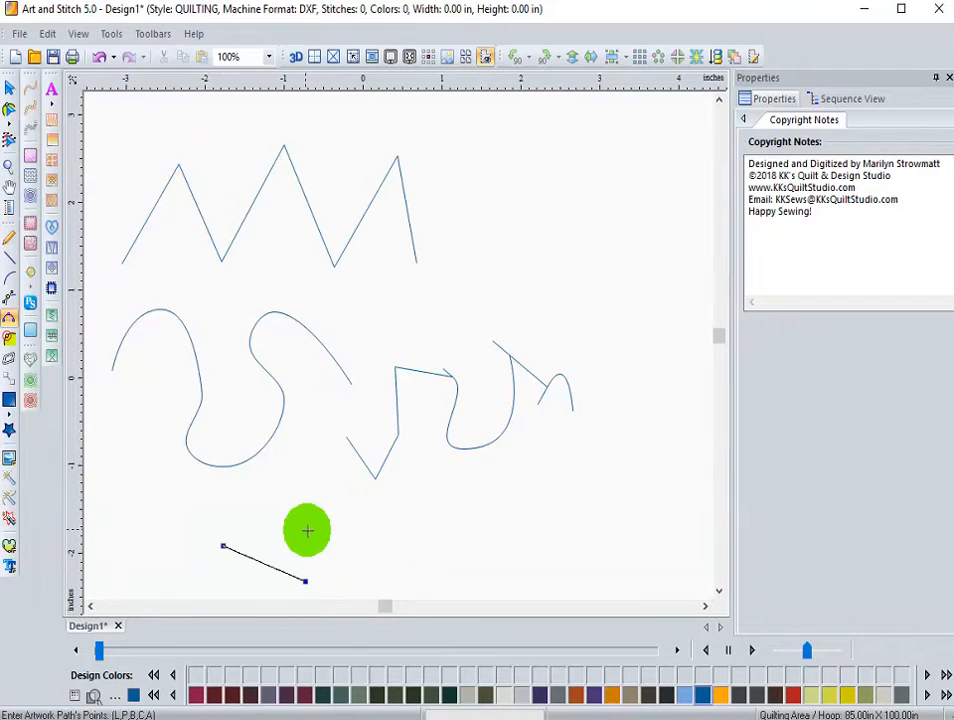
mouse_move(335, 544)
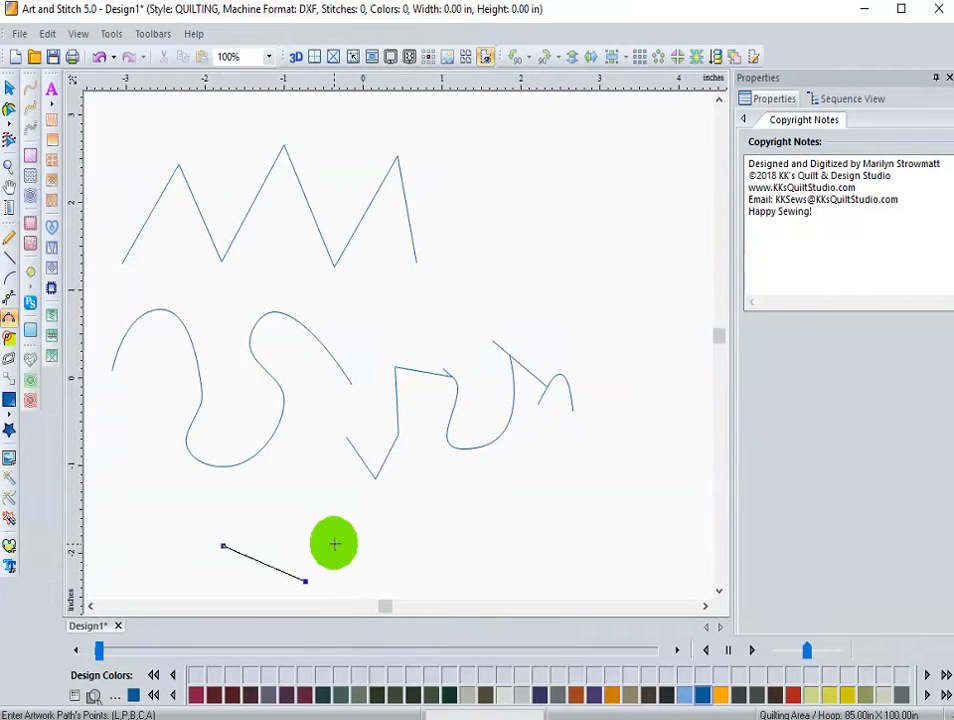
mouse_move(350, 541)
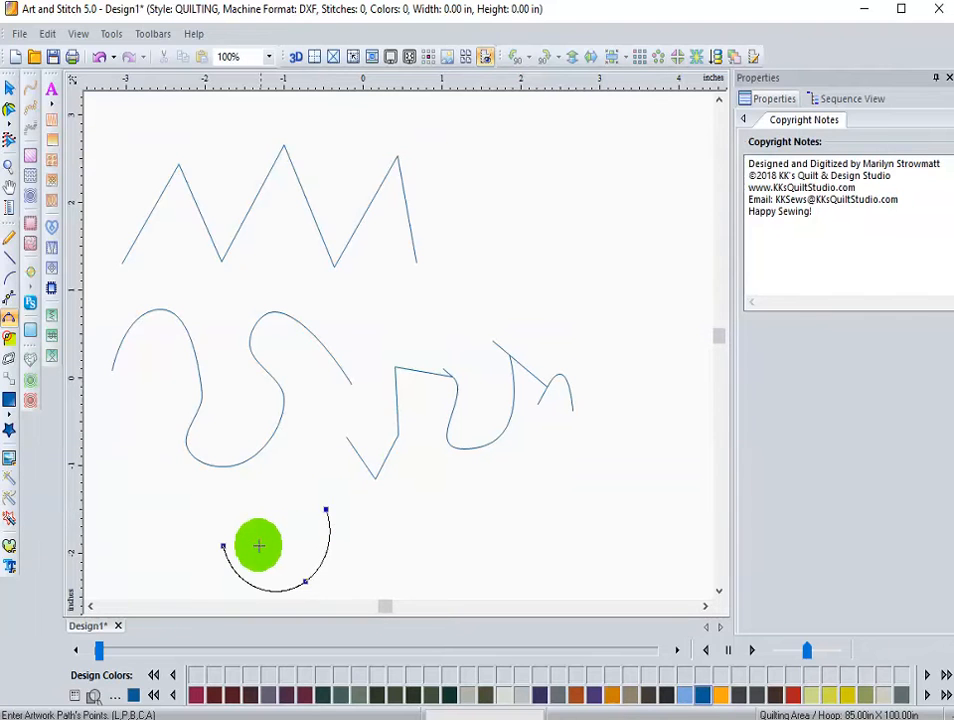
left_click_drag(258, 545, 327, 511)
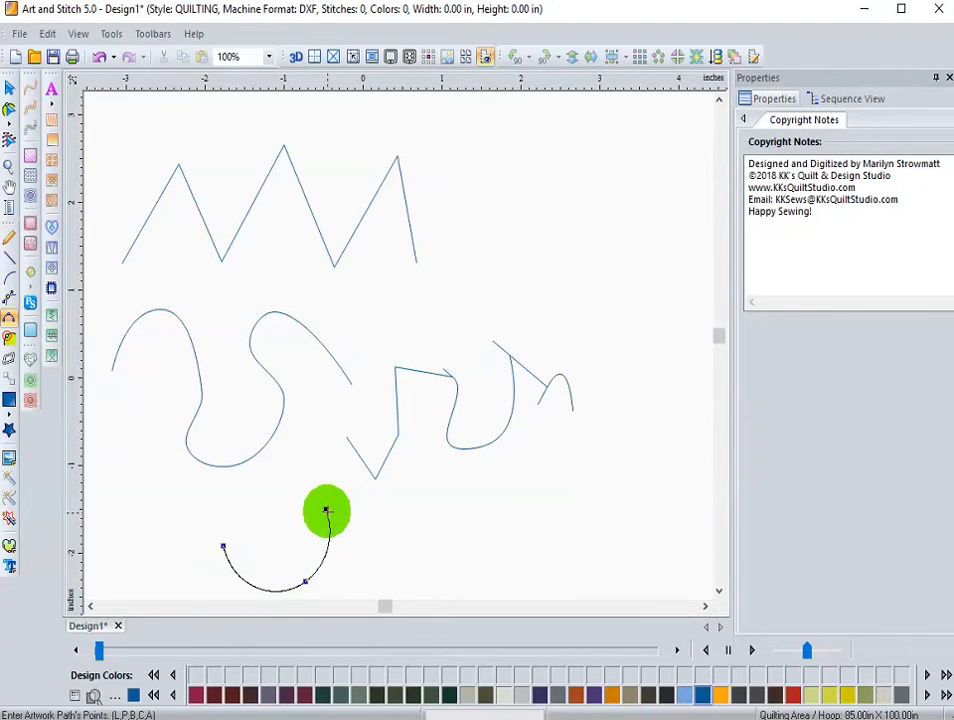
left_click_drag(327, 510, 273, 570)
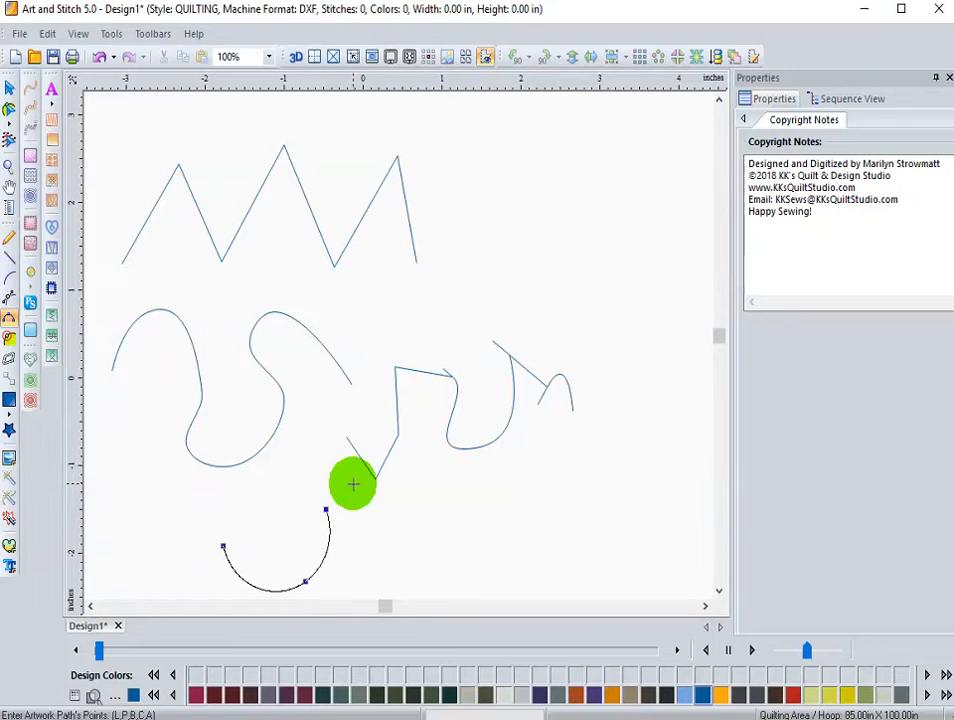
left_click_drag(353, 484, 393, 577)
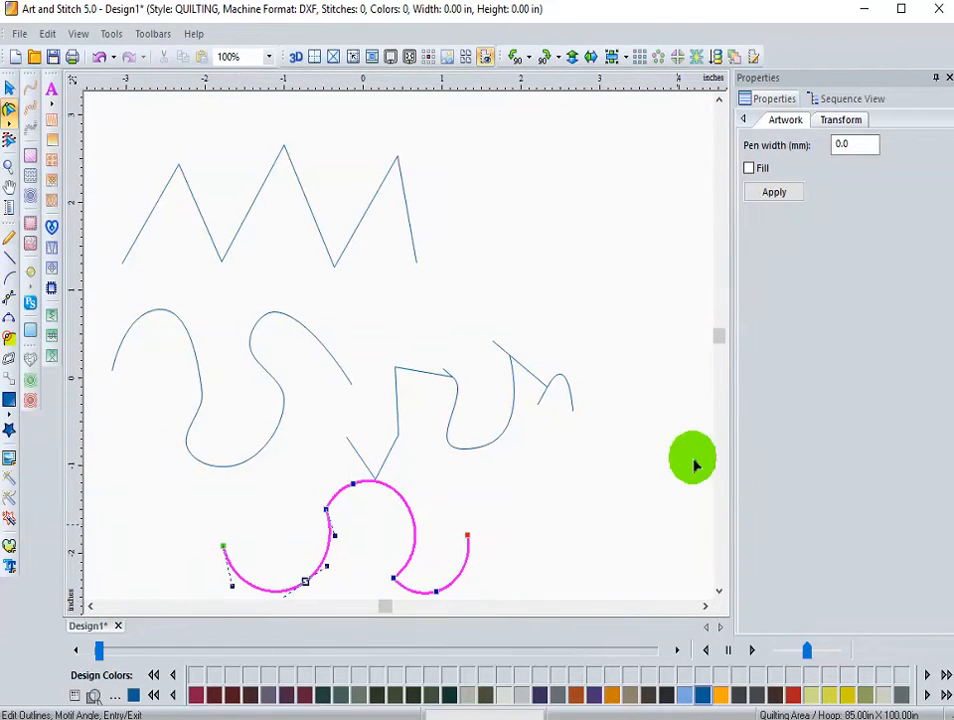
mouse_move(720, 360)
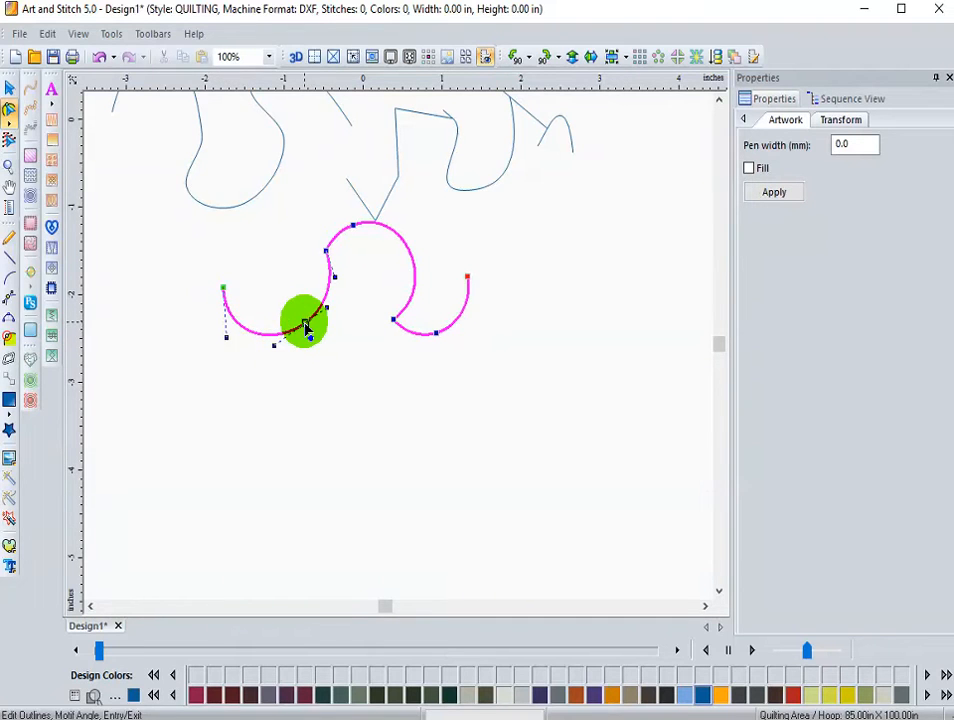
Step: Drag the junction node and handles between the first two arcs into a tighter bend
left_click_drag(305, 320, 325, 300)
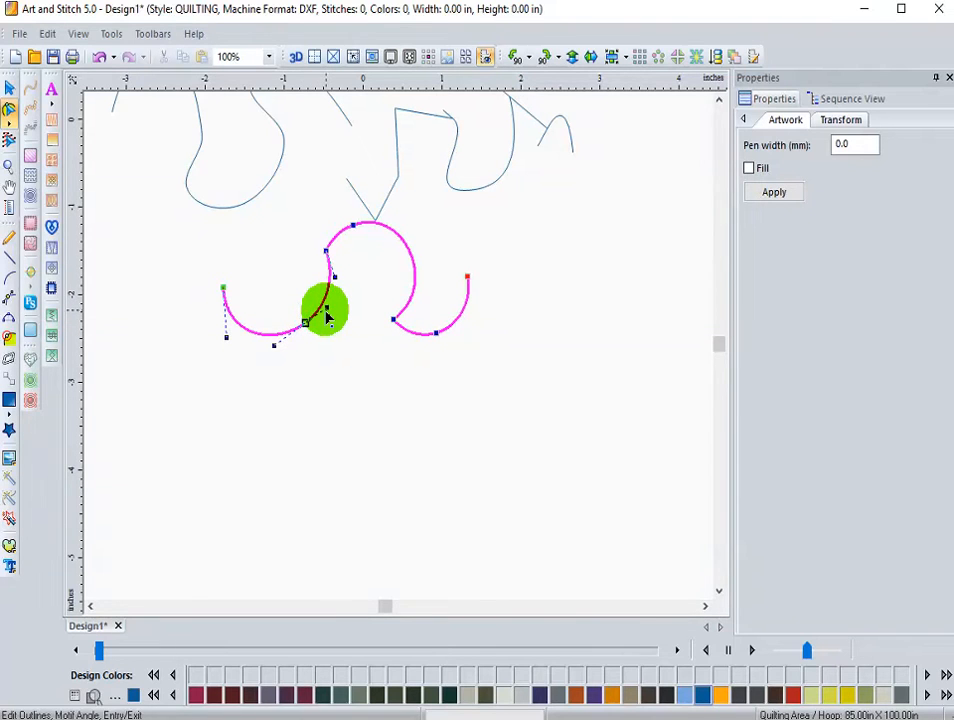
left_click_drag(325, 315, 325, 350)
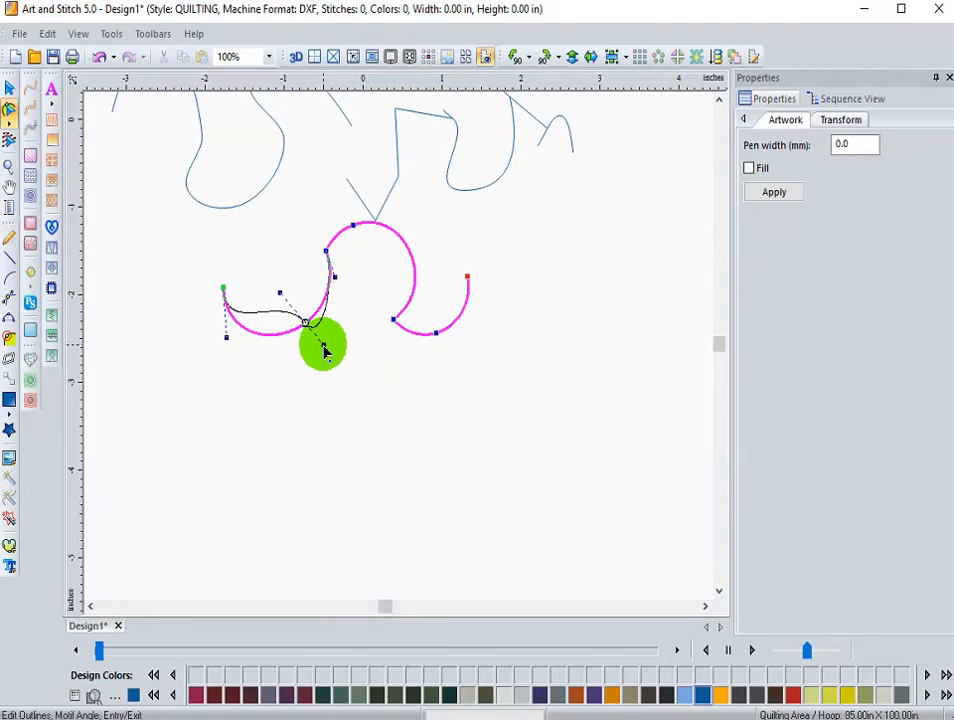
left_click_drag(323, 347, 310, 270)
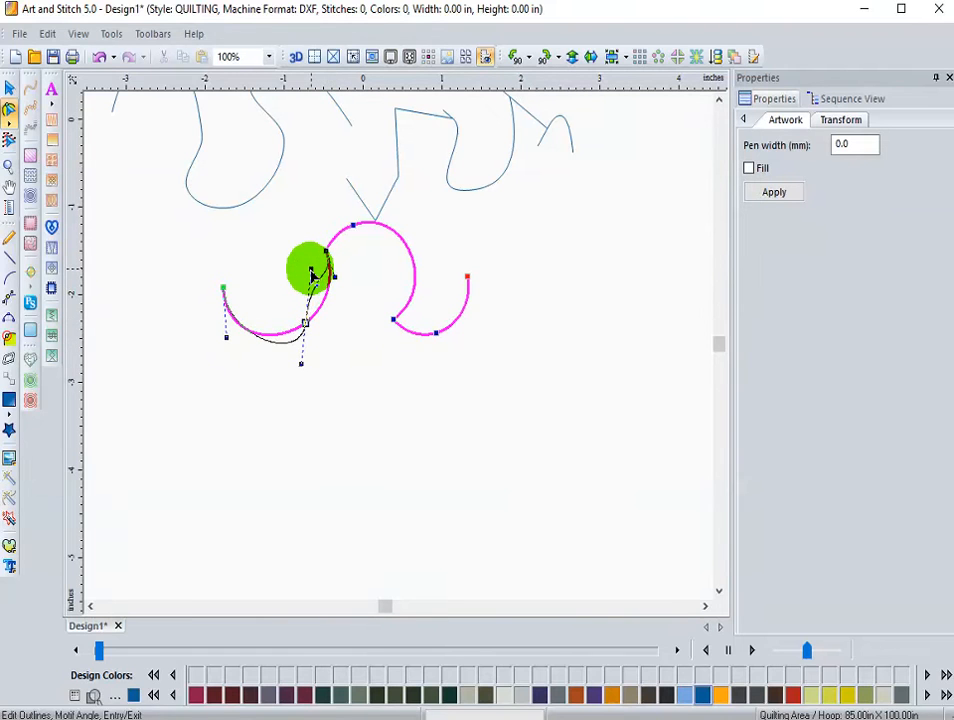
left_click_drag(307, 268, 325, 300)
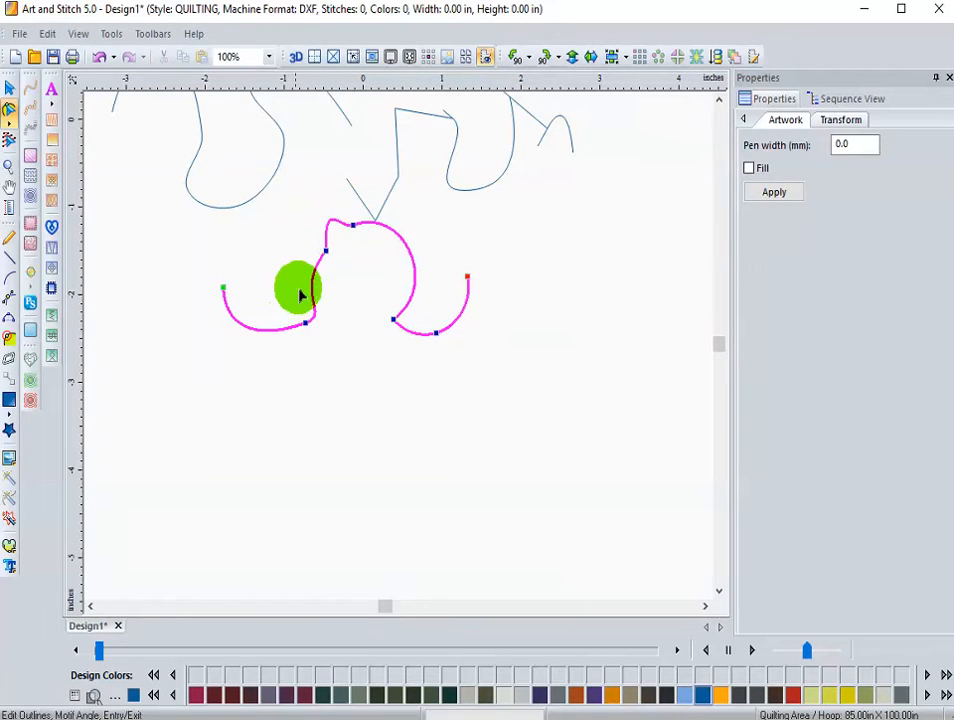
left_click_drag(298, 290, 325, 255)
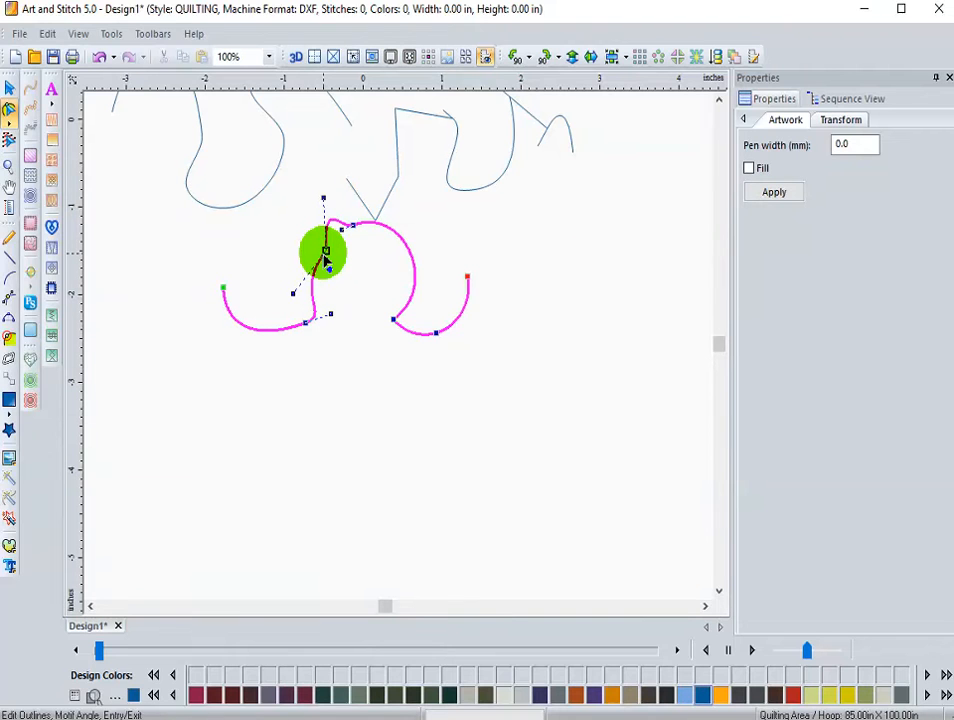
Step: Convert the first two arcs' joining node to a Smooth point via its context menu
right_click(325, 255)
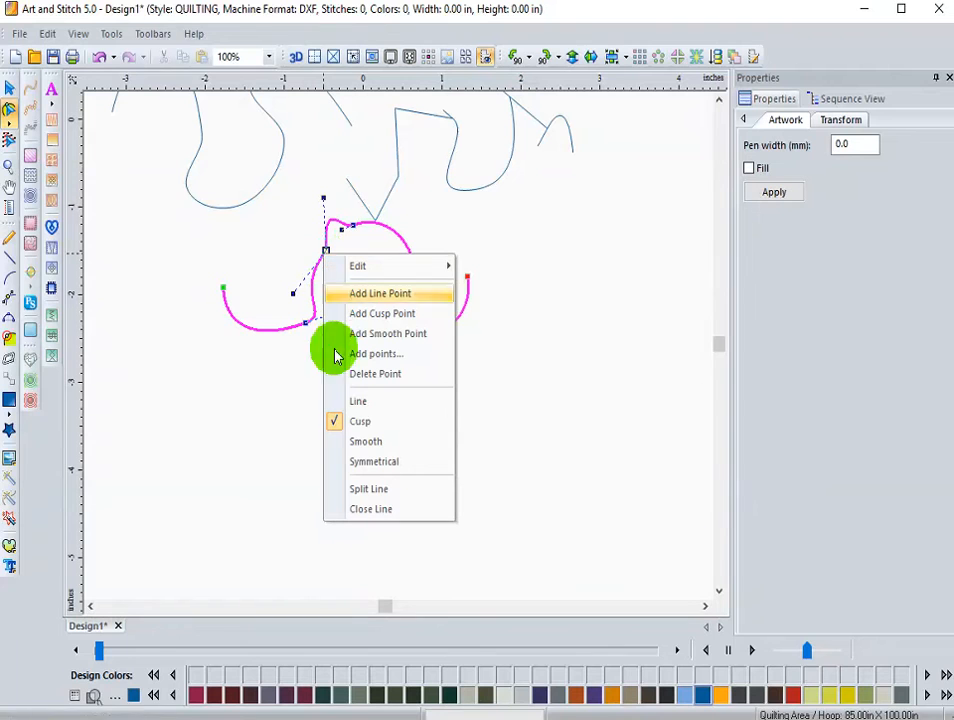
mouse_move(360, 421)
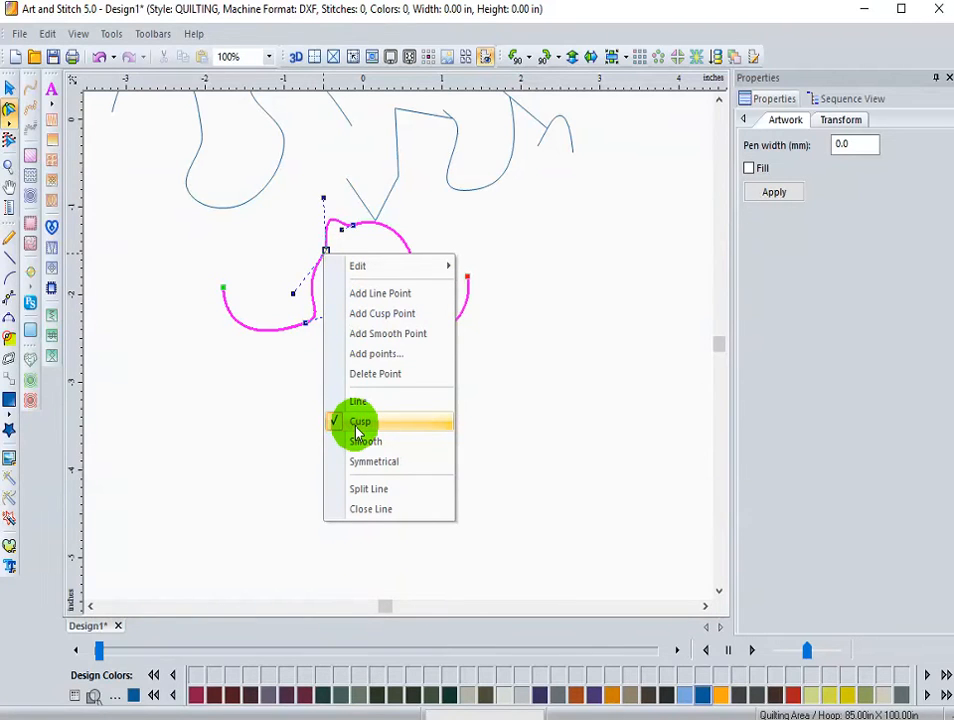
mouse_move(366, 441)
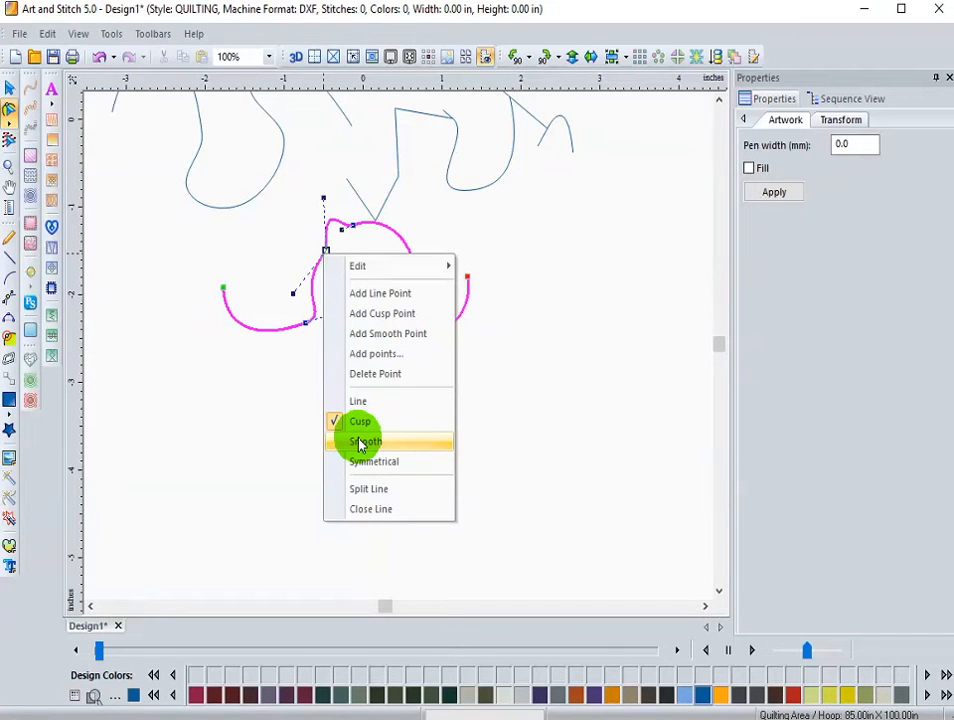
left_click(367, 441)
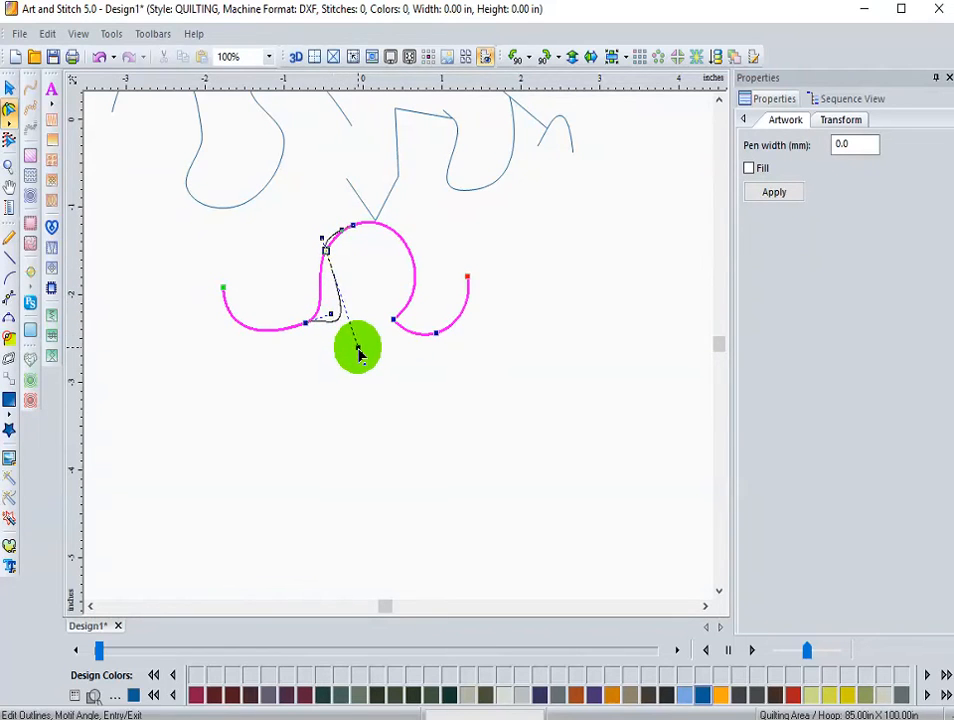
Step: Bend the first arc join into an S-curve and reshape the second-to-third arc join
left_click_drag(358, 348, 328, 248)
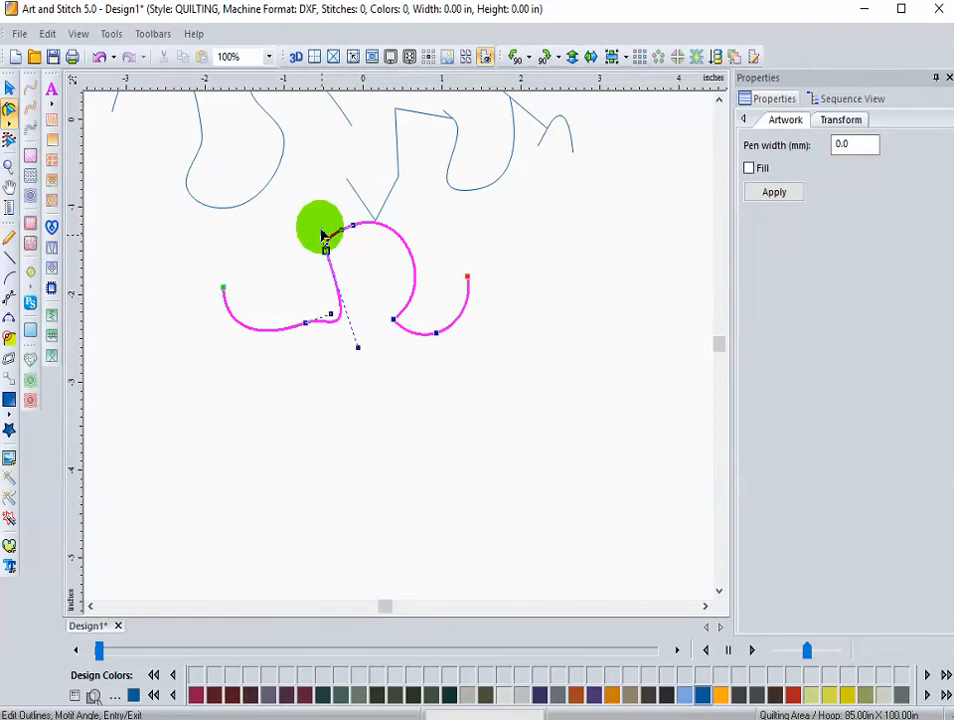
left_click_drag(320, 225, 307, 177)
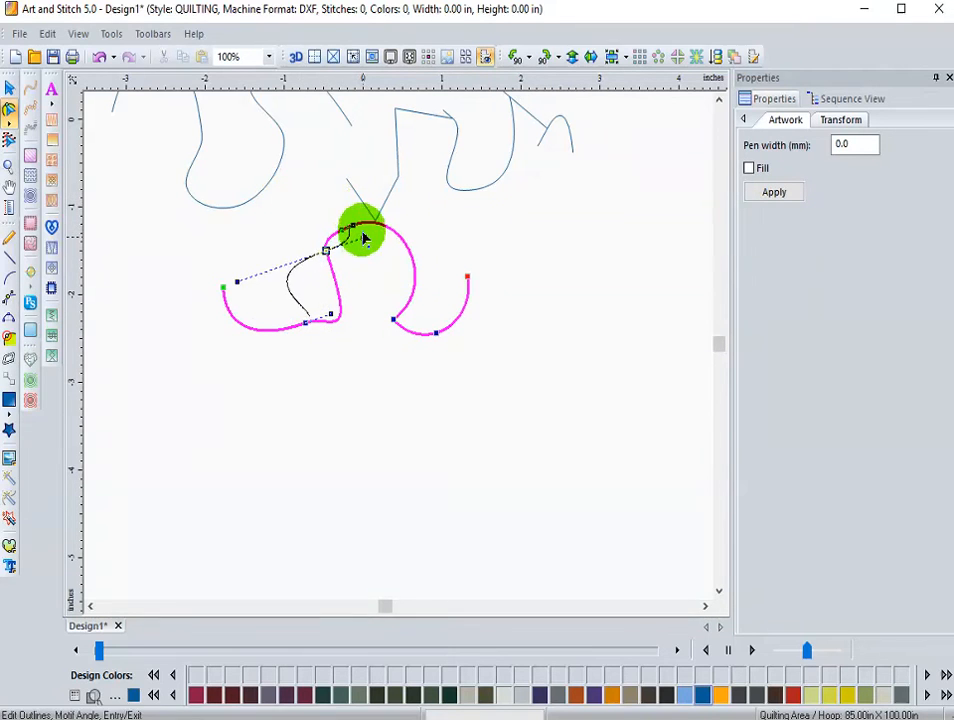
left_click_drag(360, 225, 370, 265)
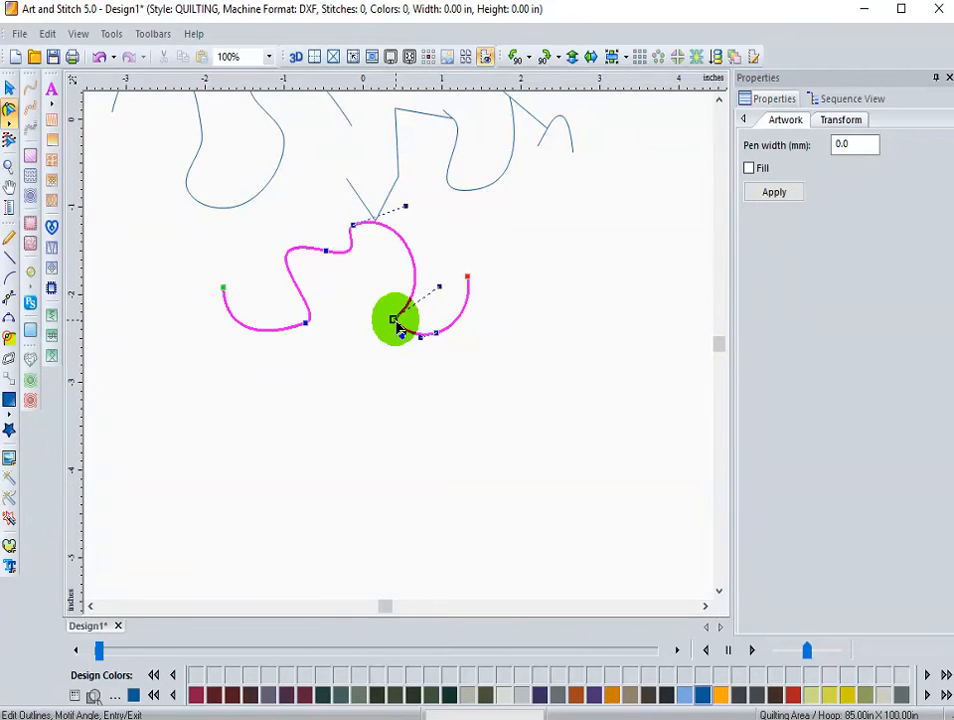
left_click_drag(395, 320, 440, 335)
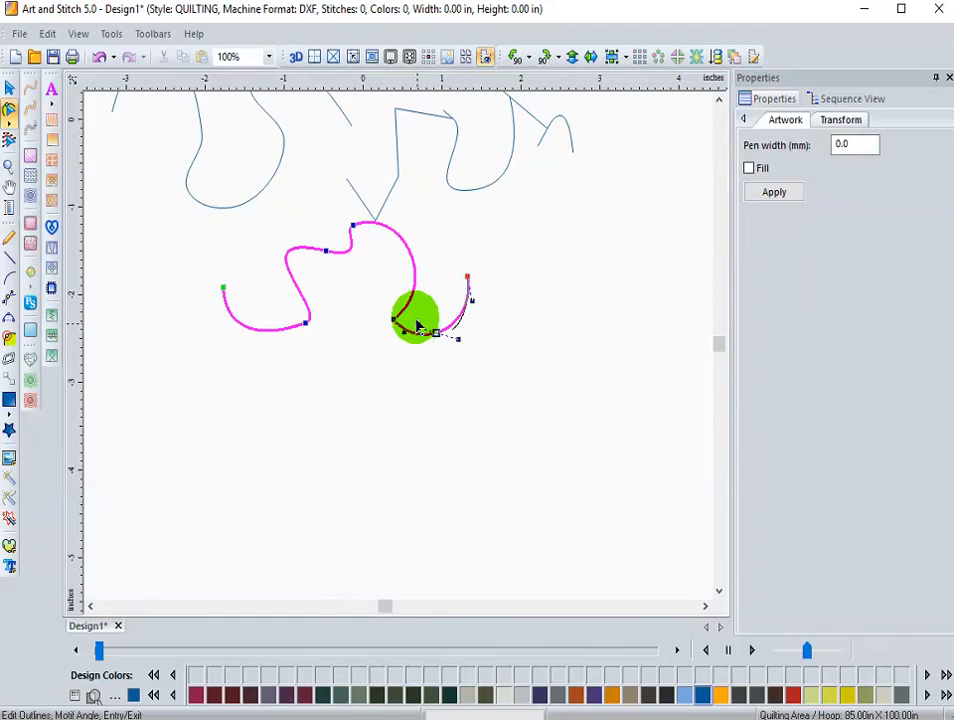
left_click_drag(415, 320, 420, 345)
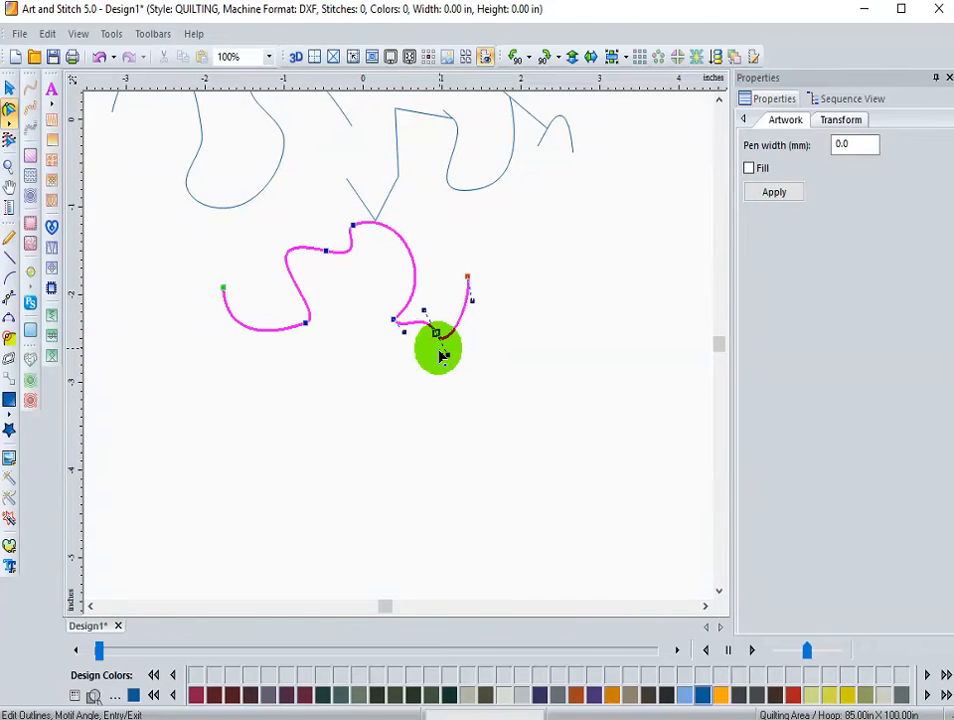
Step: Drag the final node's handles of the linked-arc path to bend its last arc downward into a sharp pointed dip
right_click(435, 335)
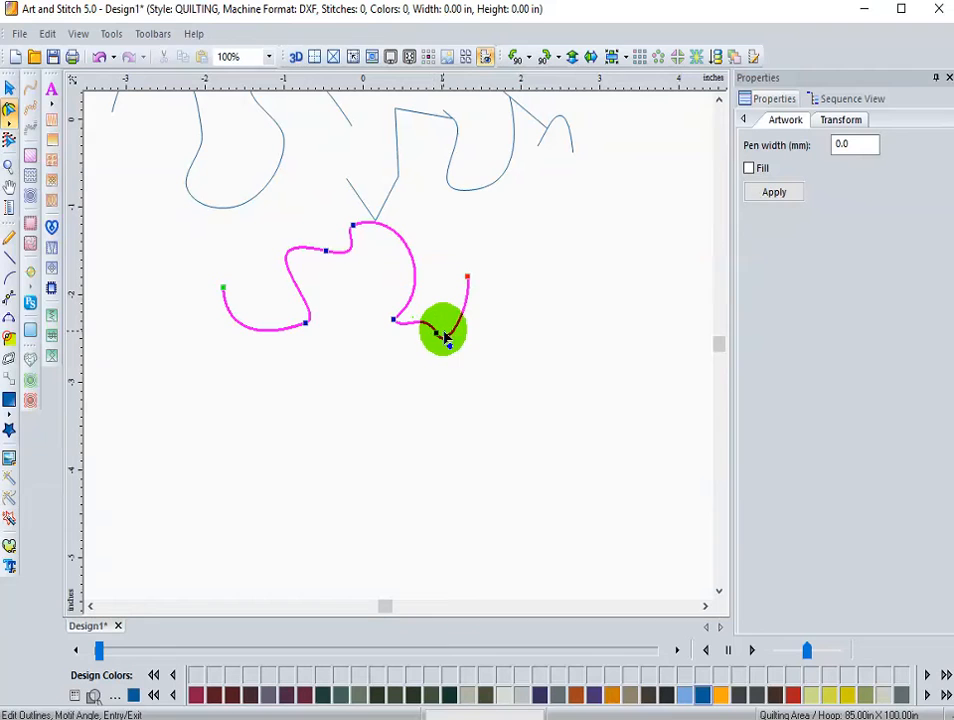
left_click_drag(443, 330, 443, 358)
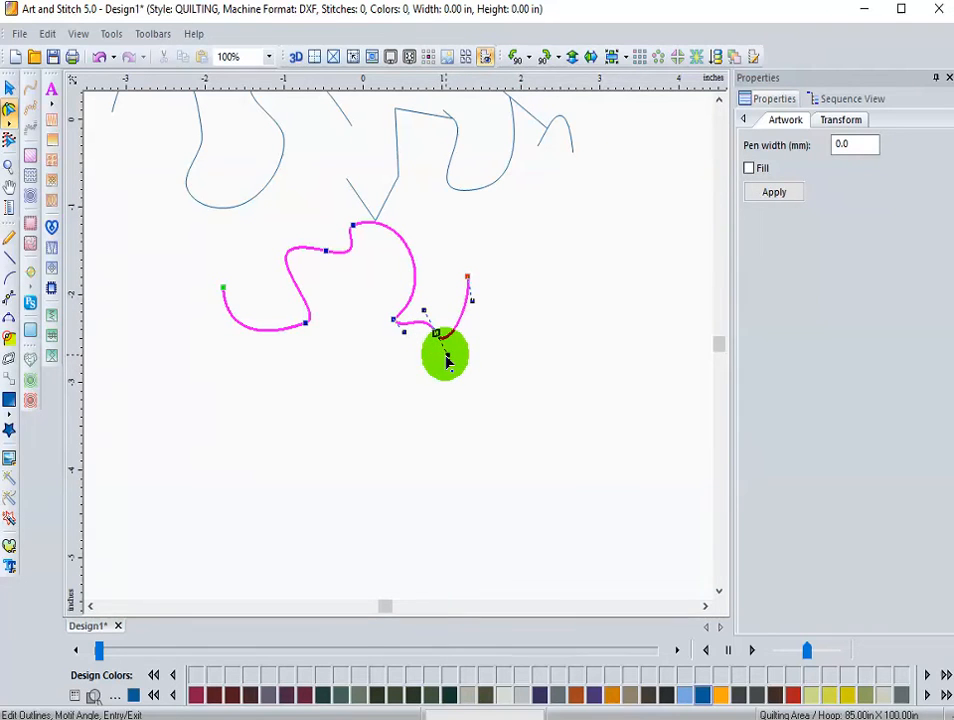
left_click_drag(445, 355, 402, 382)
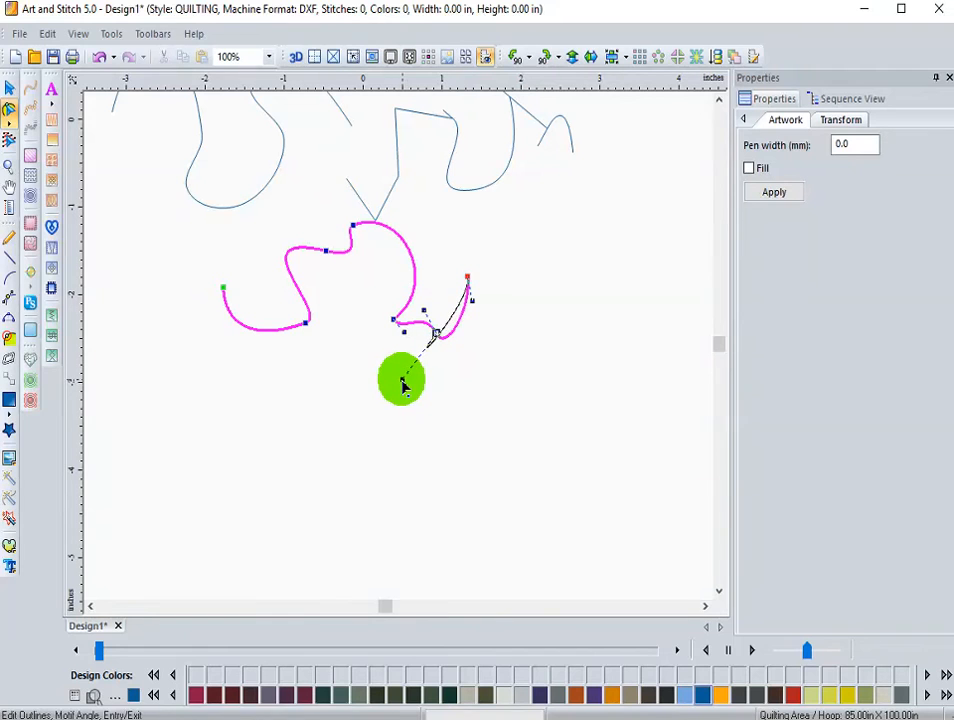
left_click_drag(402, 380, 415, 430)
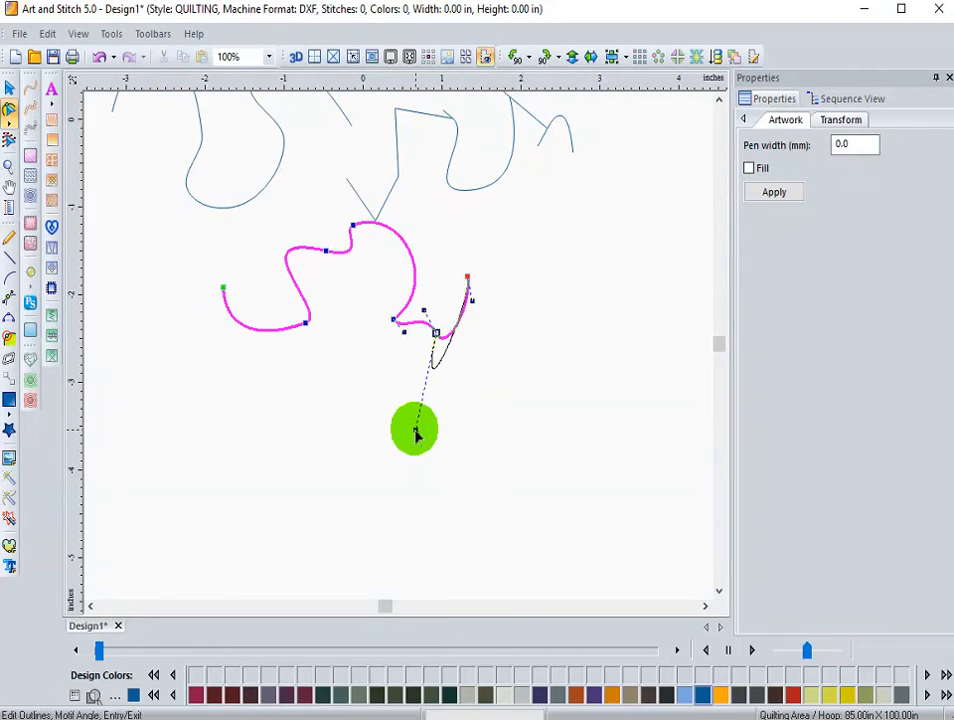
left_click_drag(415, 428, 435, 330)
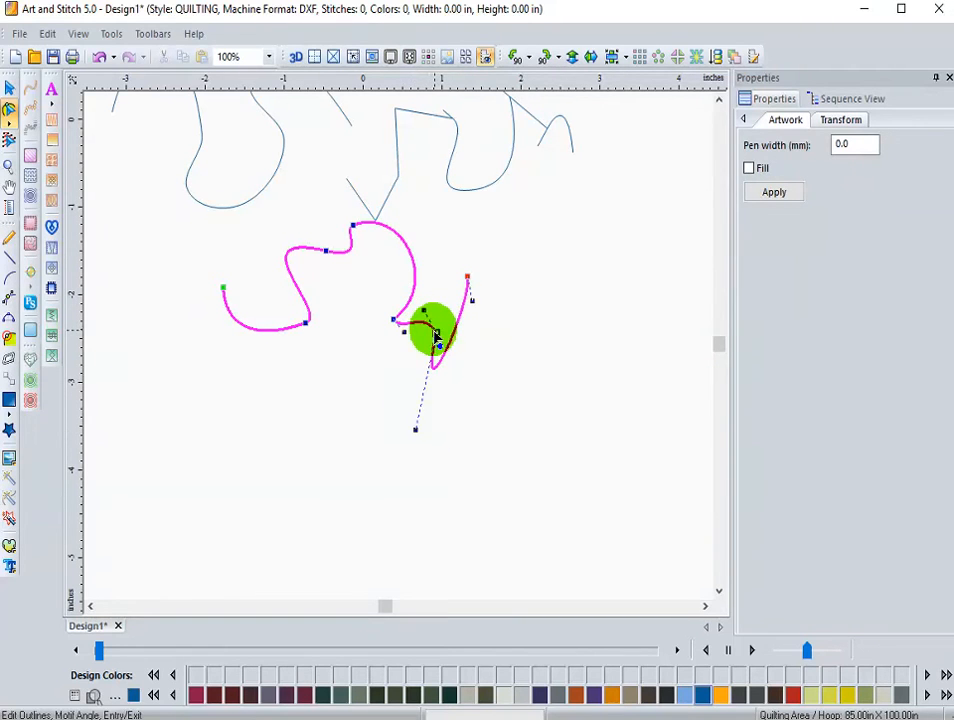
left_click_drag(435, 340, 420, 320)
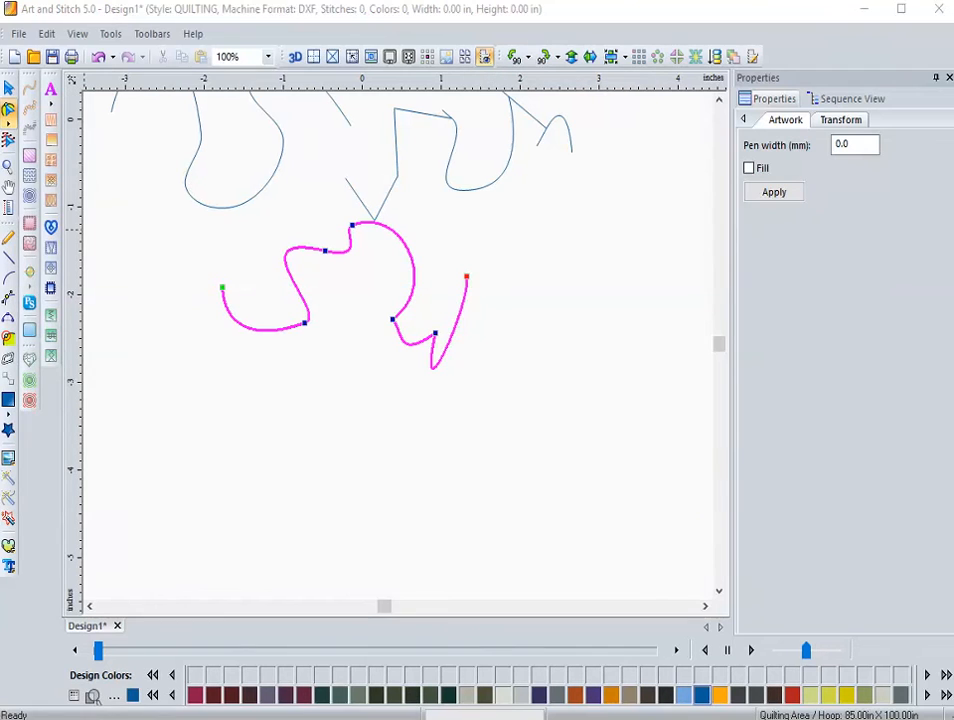
mouse_move(10, 248)
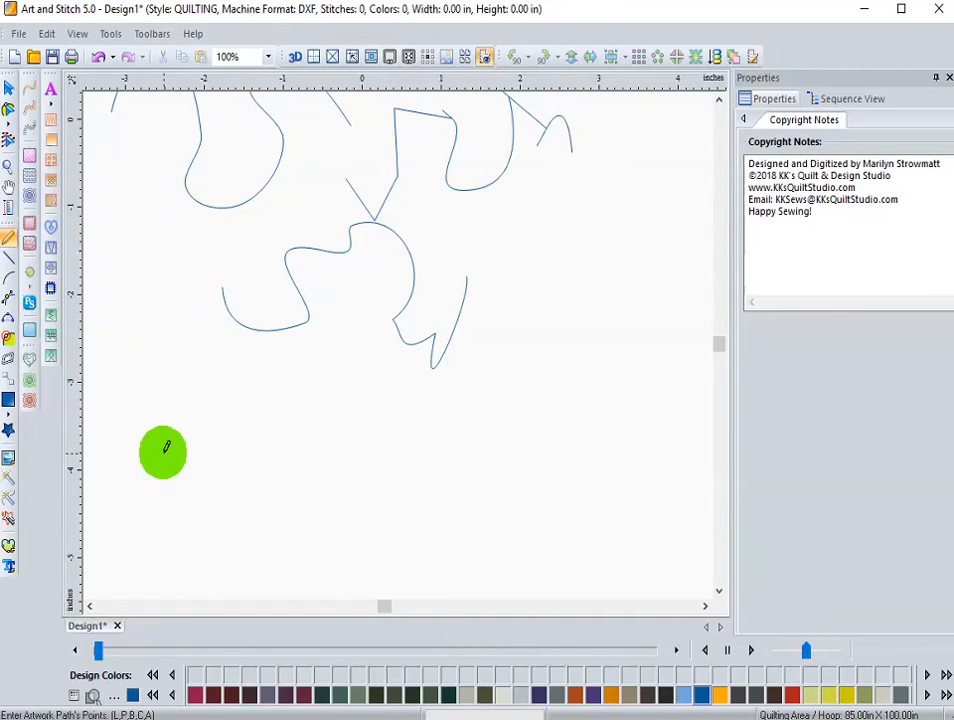
Step: Draw a freehand pencil line in alternating down-and-up waves across the lower left canvas
left_click_drag(163, 452, 163, 390)
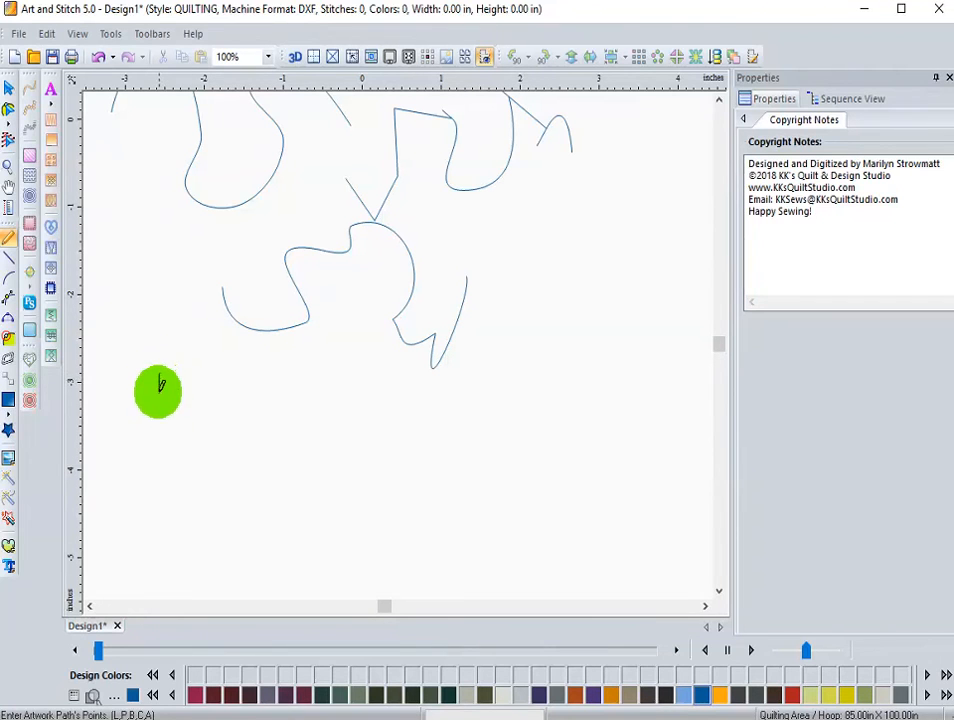
left_click_drag(158, 392, 218, 482)
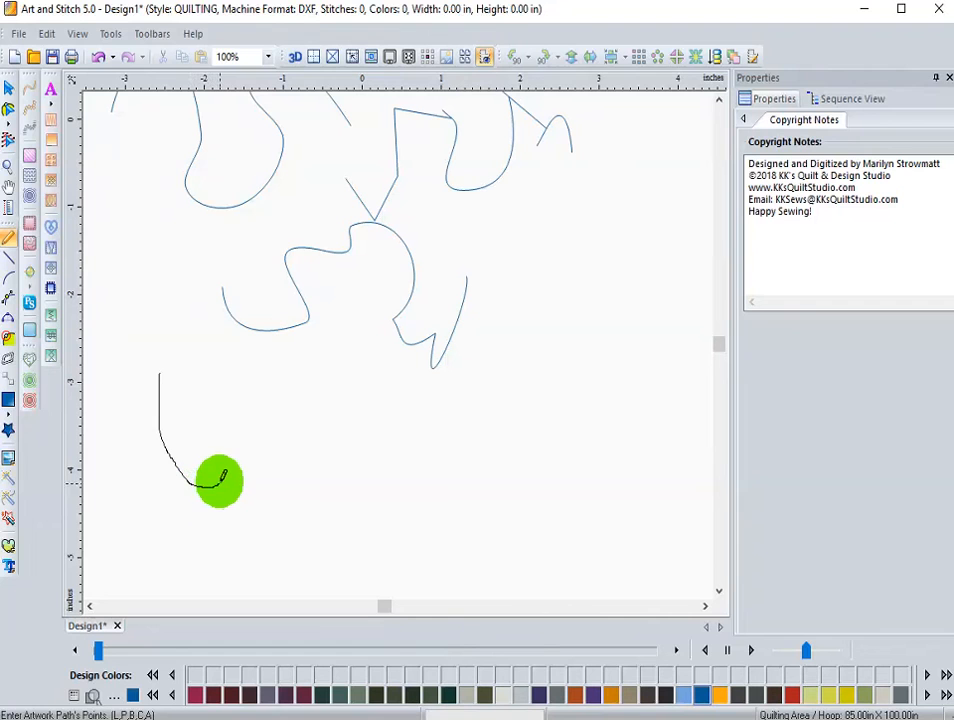
left_click_drag(219, 481, 261, 393)
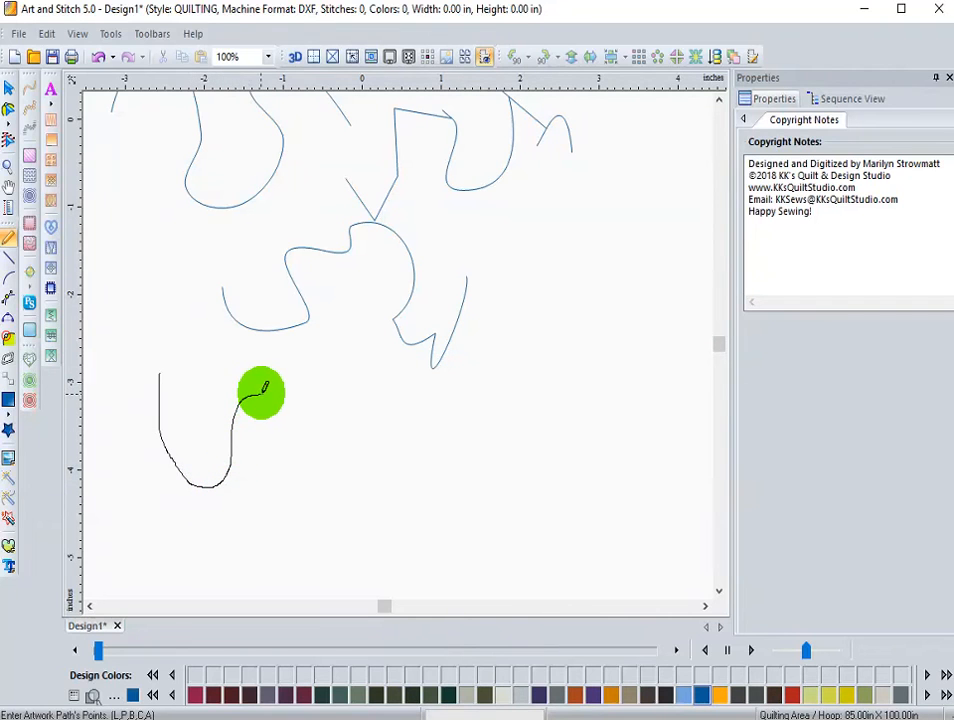
left_click_drag(262, 392, 353, 483)
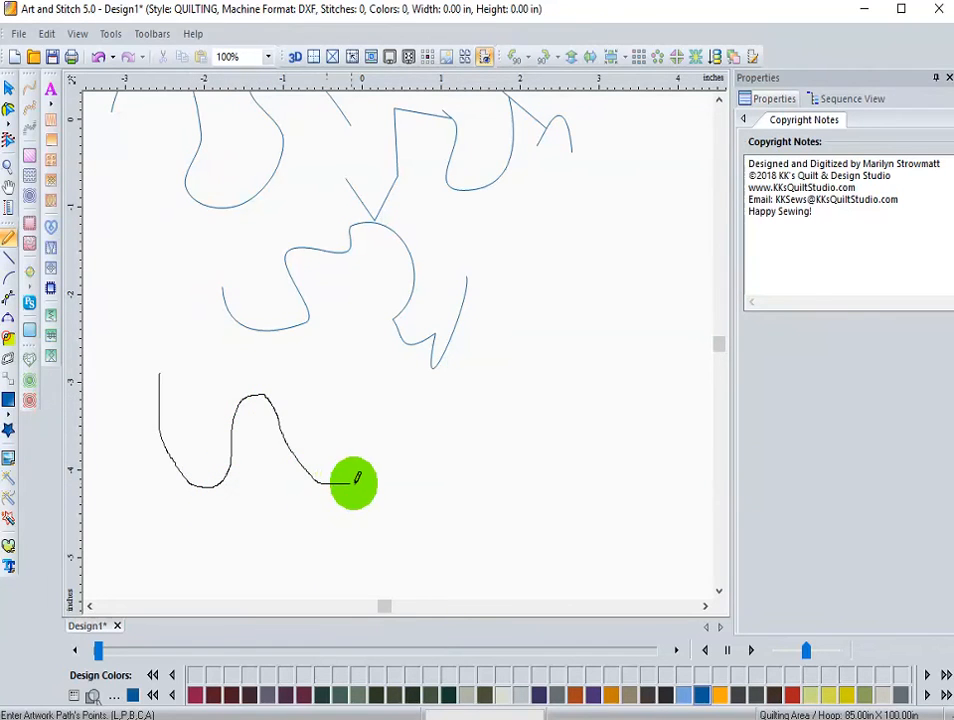
left_click_drag(353, 483, 386, 390)
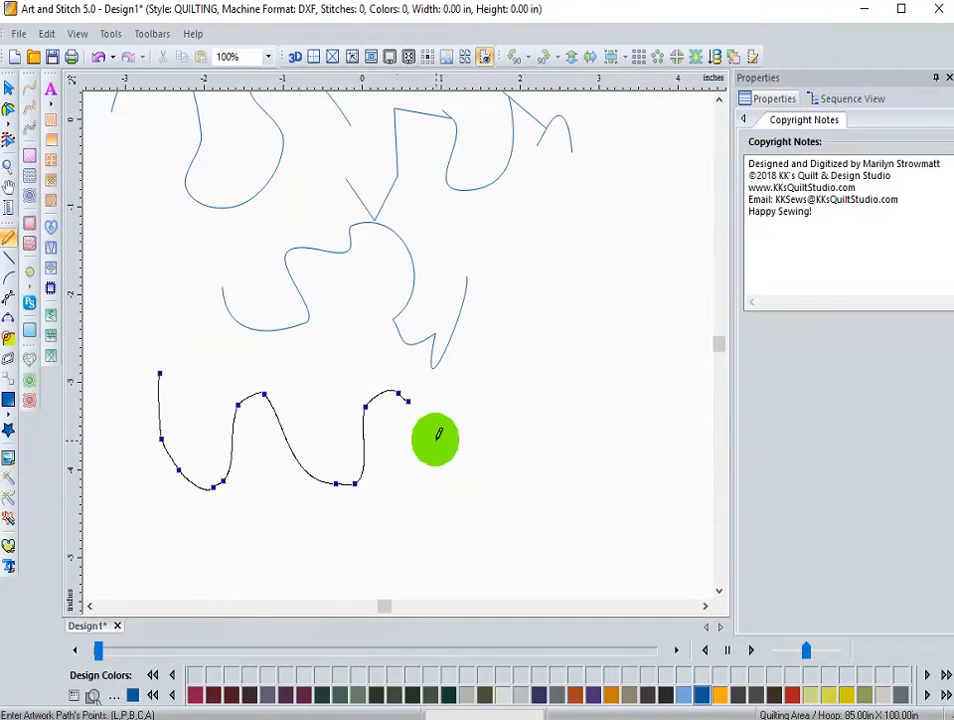
mouse_move(446, 453)
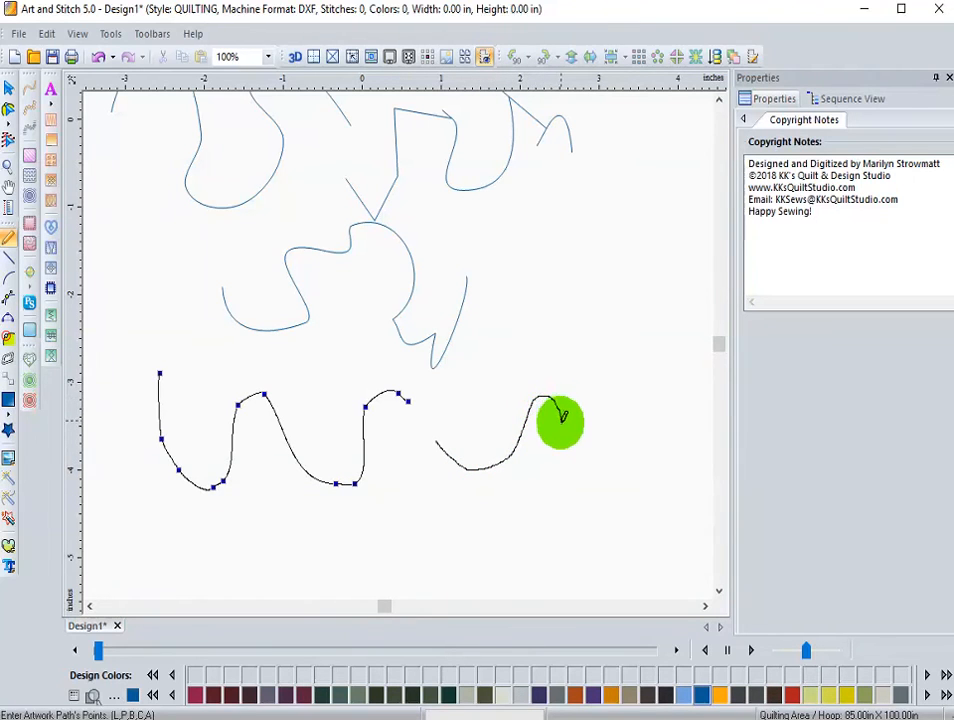
Step: Extend the pencil line by curling it back left under the waves, then sweeping it up to the top right
left_click_drag(560, 422, 477, 512)
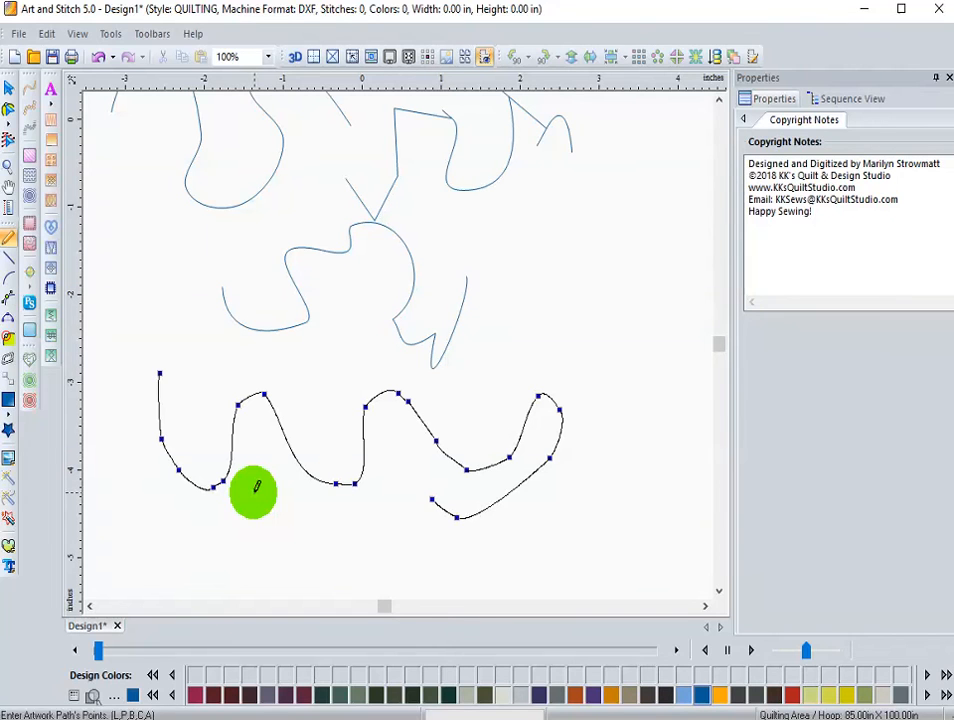
left_click_drag(253, 490, 421, 547)
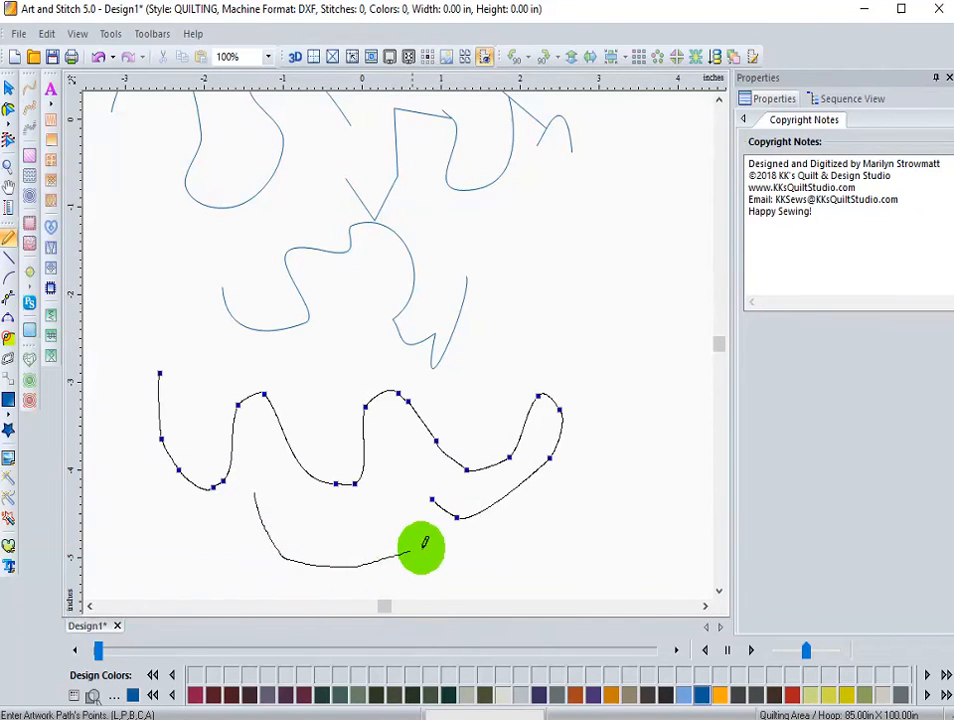
left_click_drag(422, 547, 600, 300)
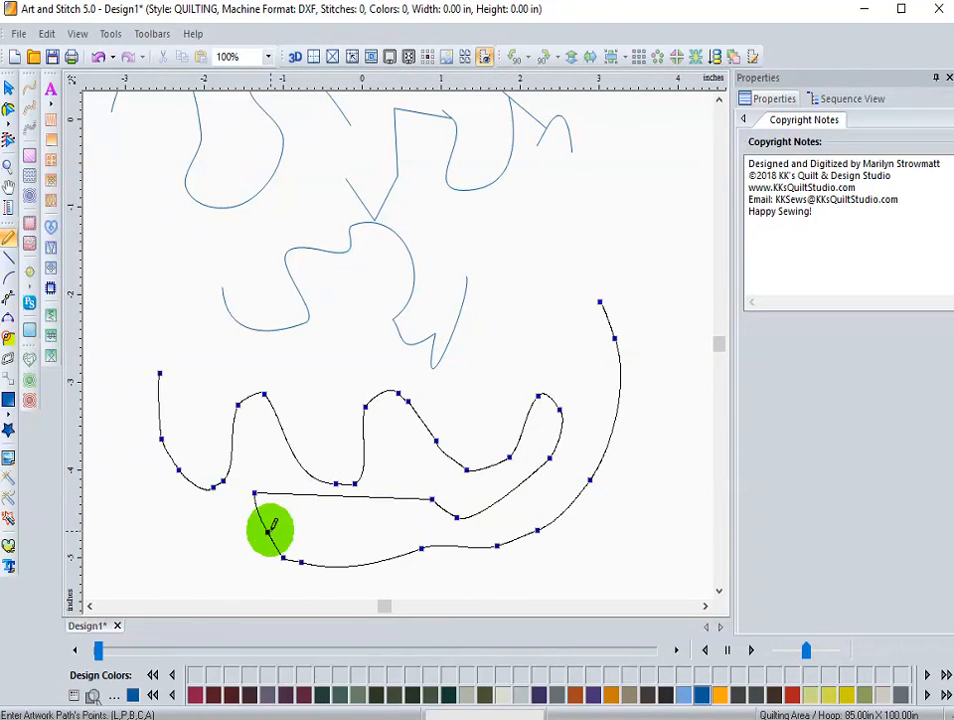
mouse_move(295, 560)
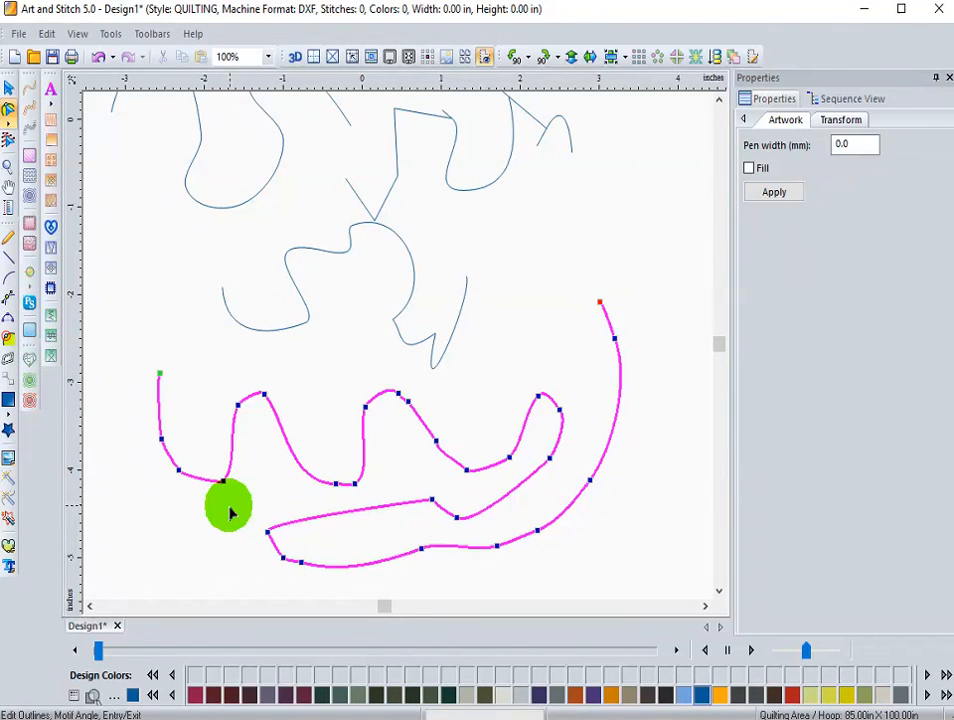
mouse_move(350, 520)
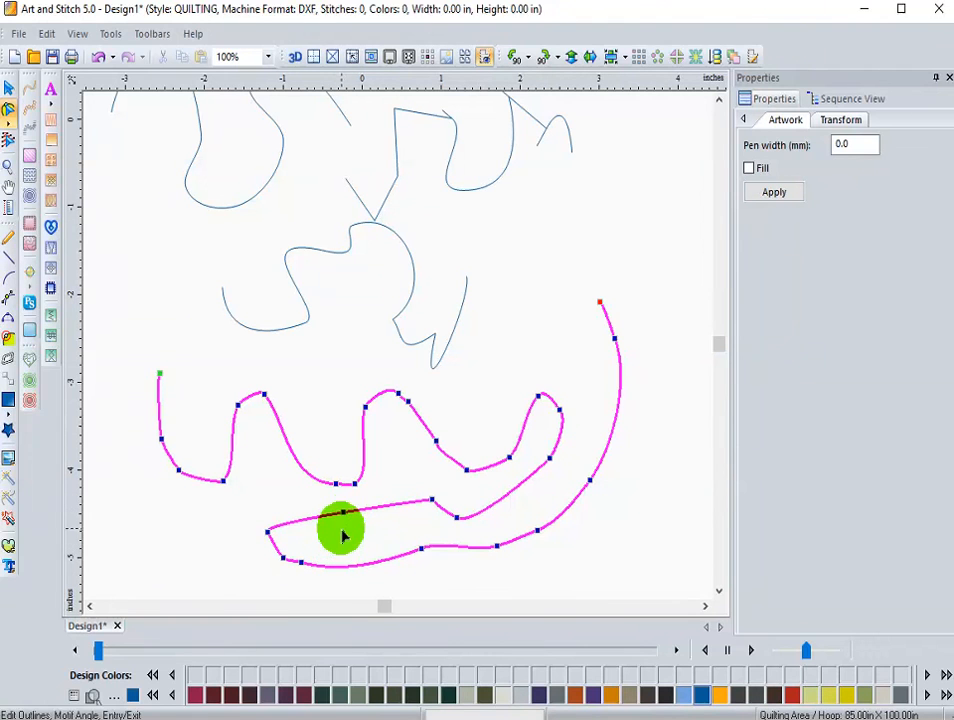
Step: Drag the freehand path's straight inner stretch upward so it curves across the wavy section
left_click_drag(343, 533, 320, 430)
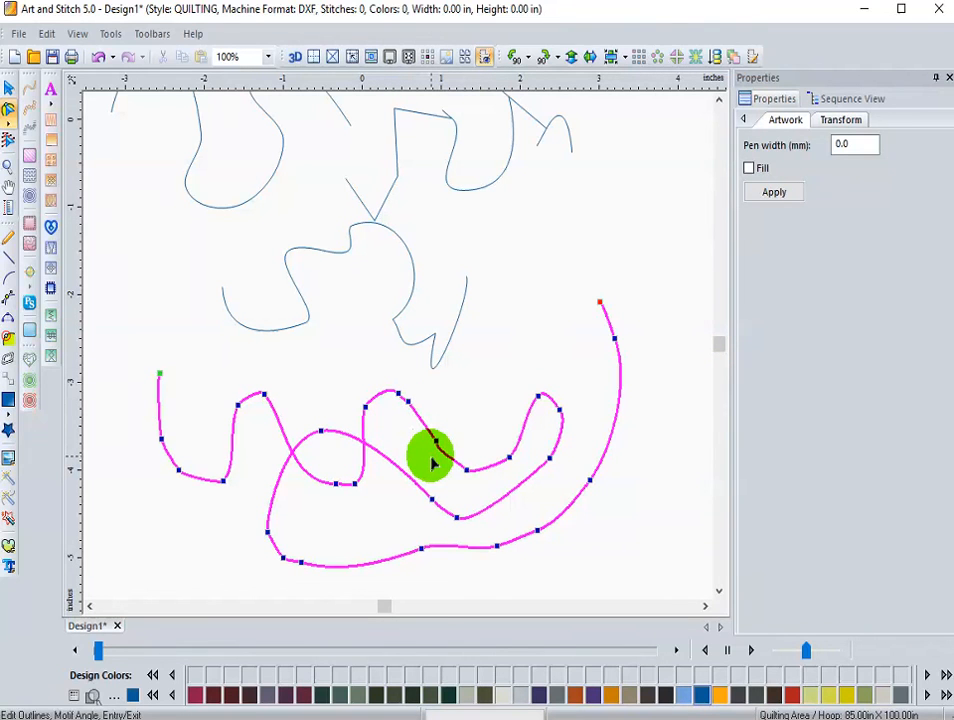
mouse_move(408, 415)
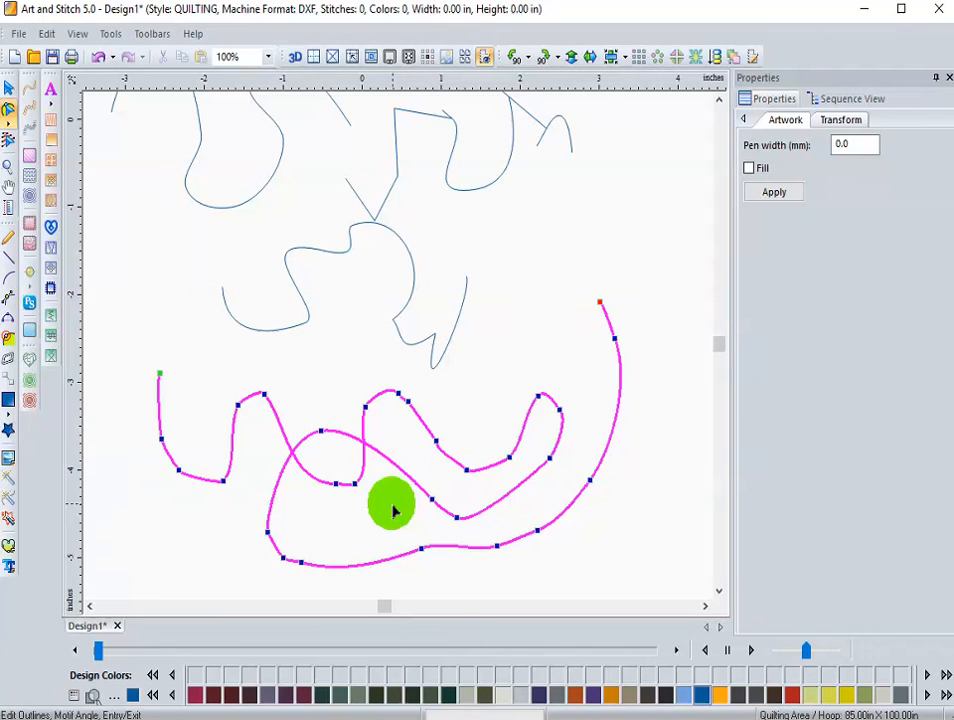
mouse_move(10, 463)
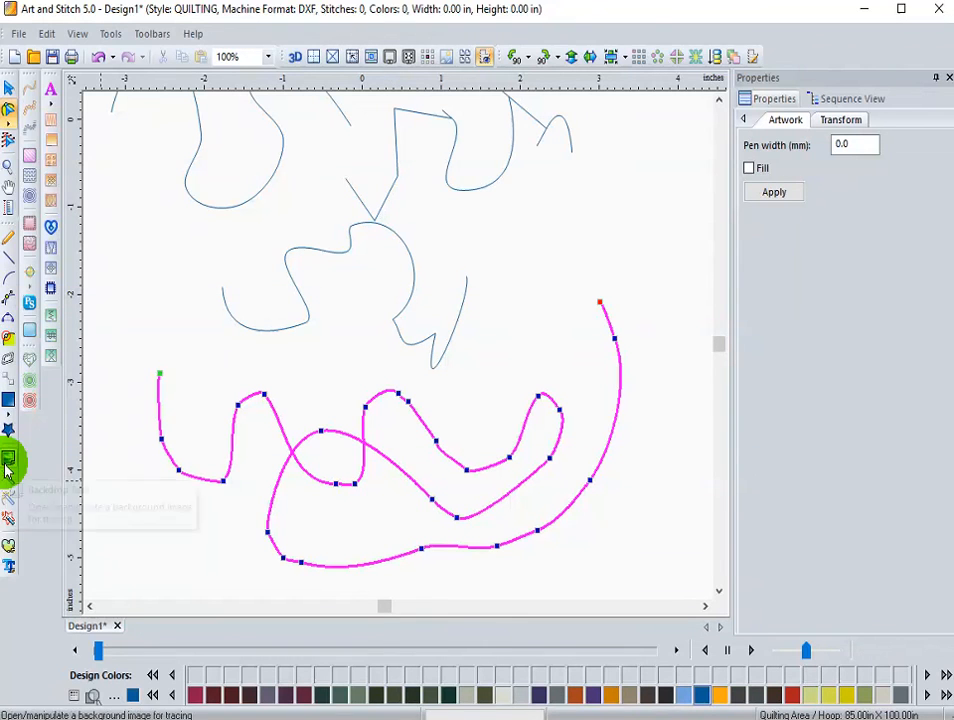
mouse_move(9, 463)
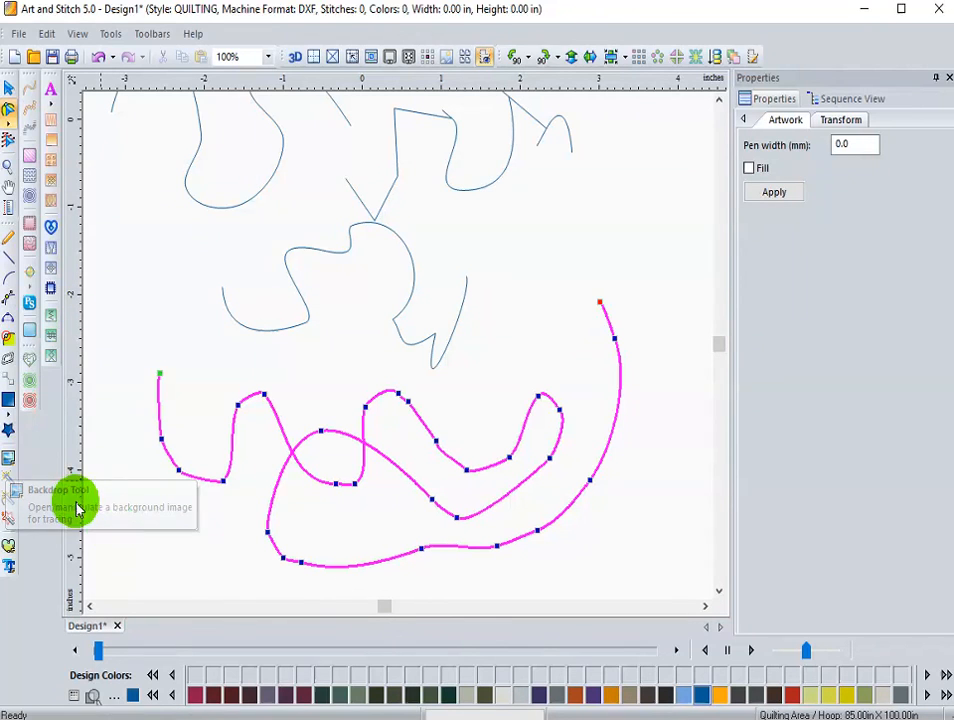
mouse_move(135, 540)
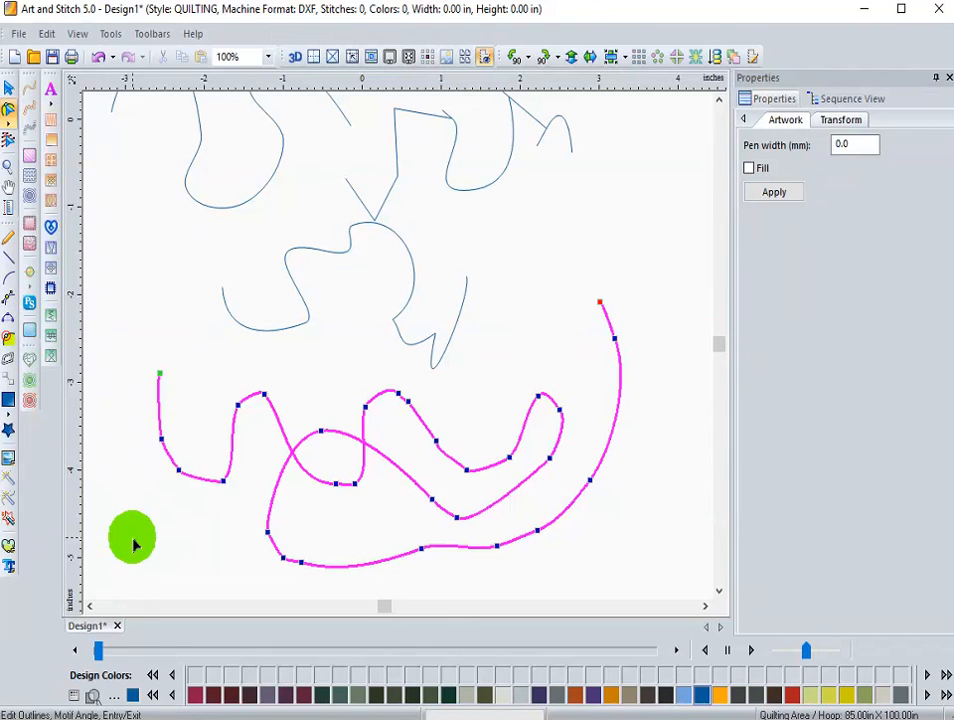
mouse_move(117, 530)
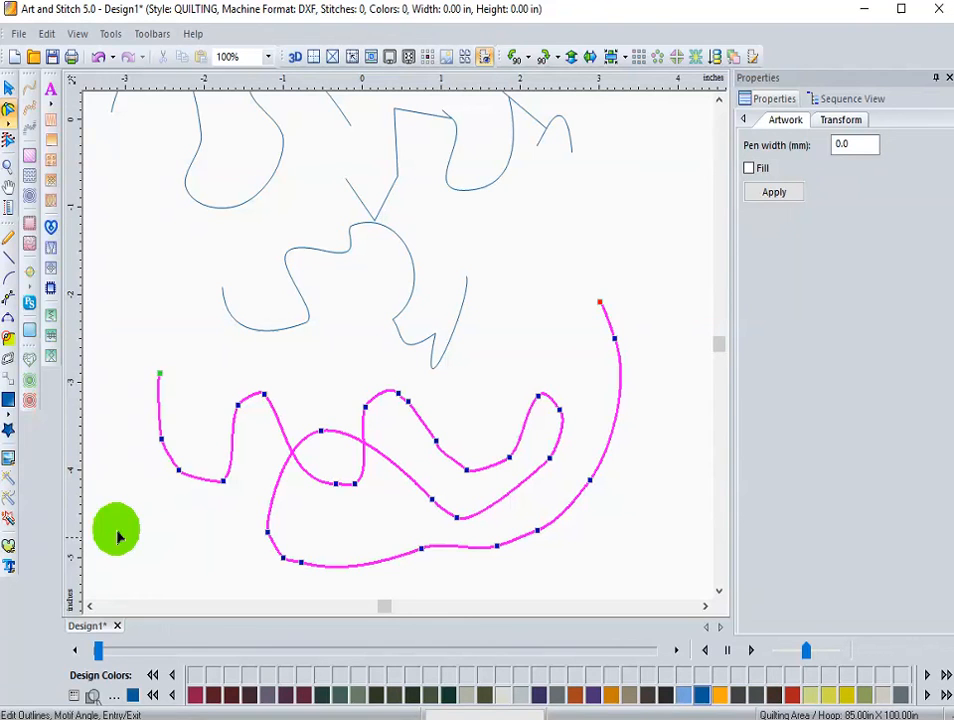
mouse_move(9, 461)
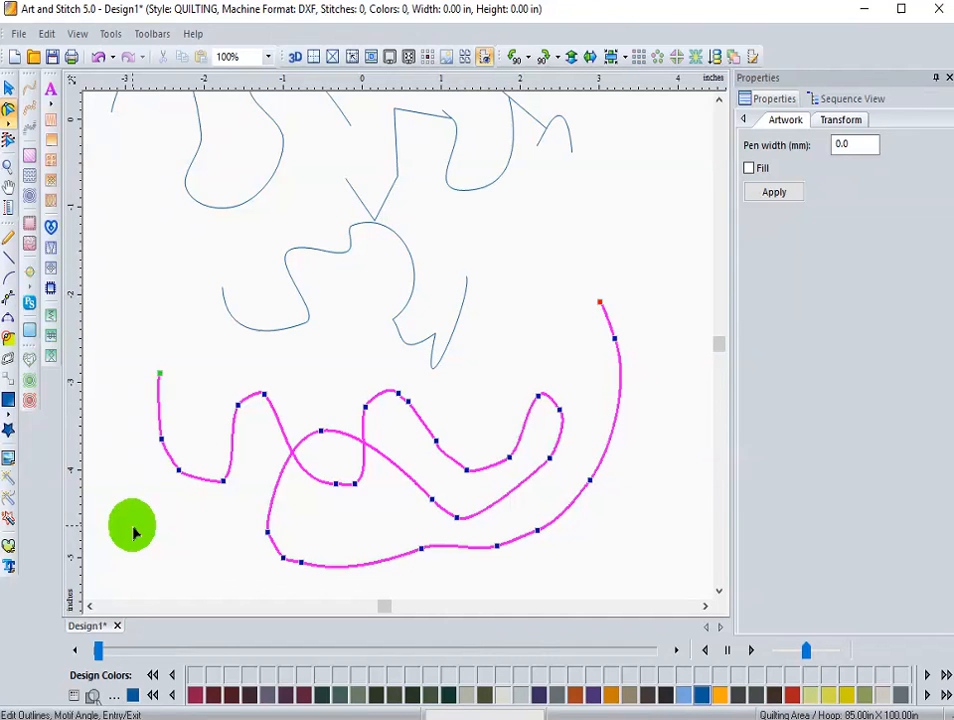
mouse_move(140, 595)
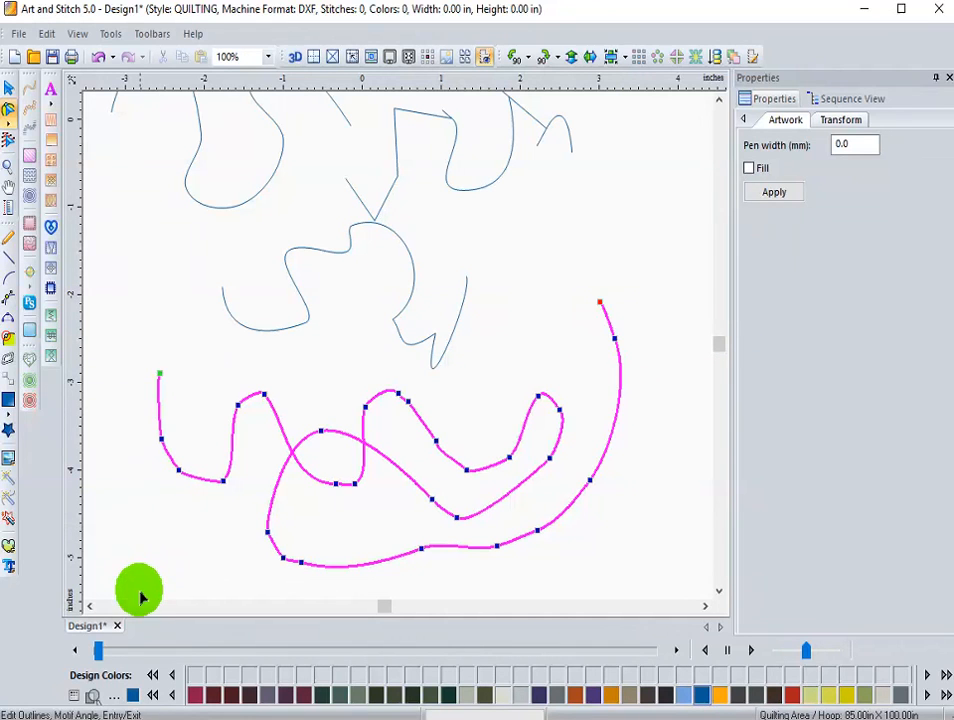
mouse_move(130, 615)
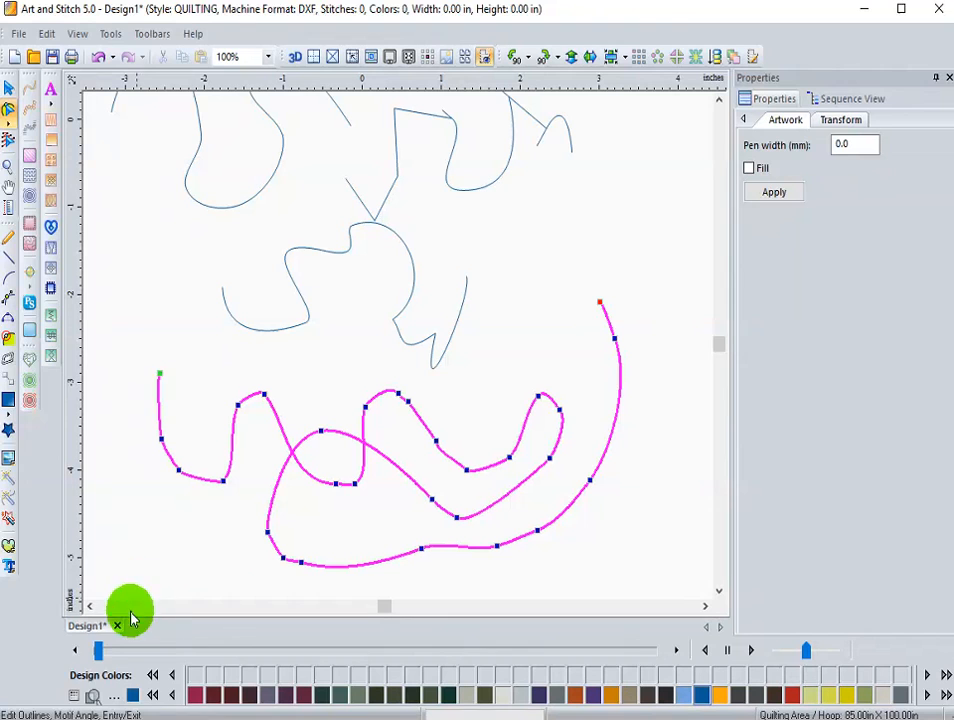